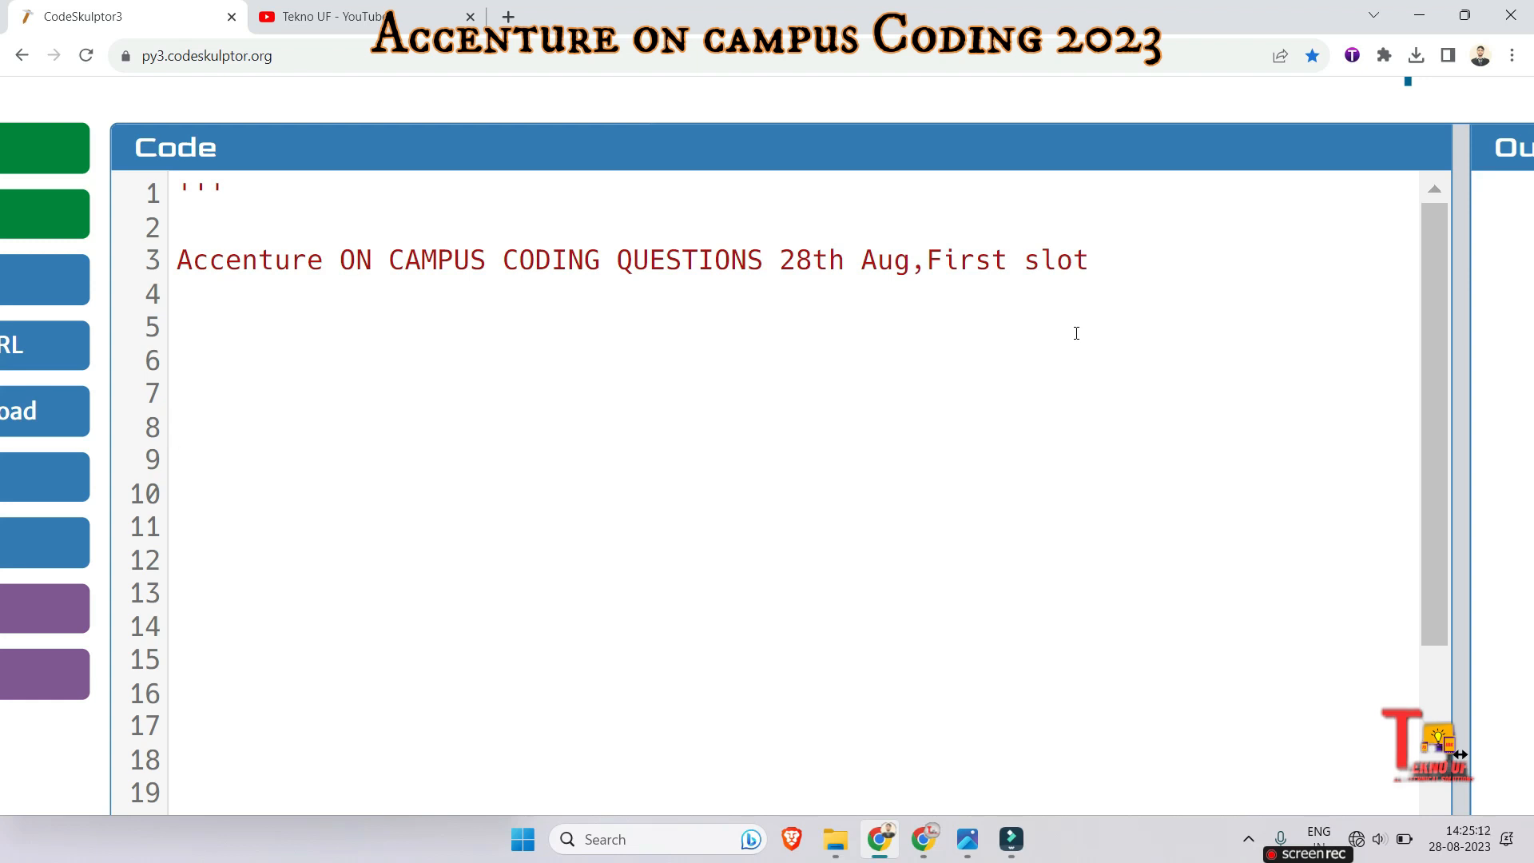
- Write the function header 'def add(num1,num2):' in the editor
{"action": "left_click", "coordinate": [178, 428]}
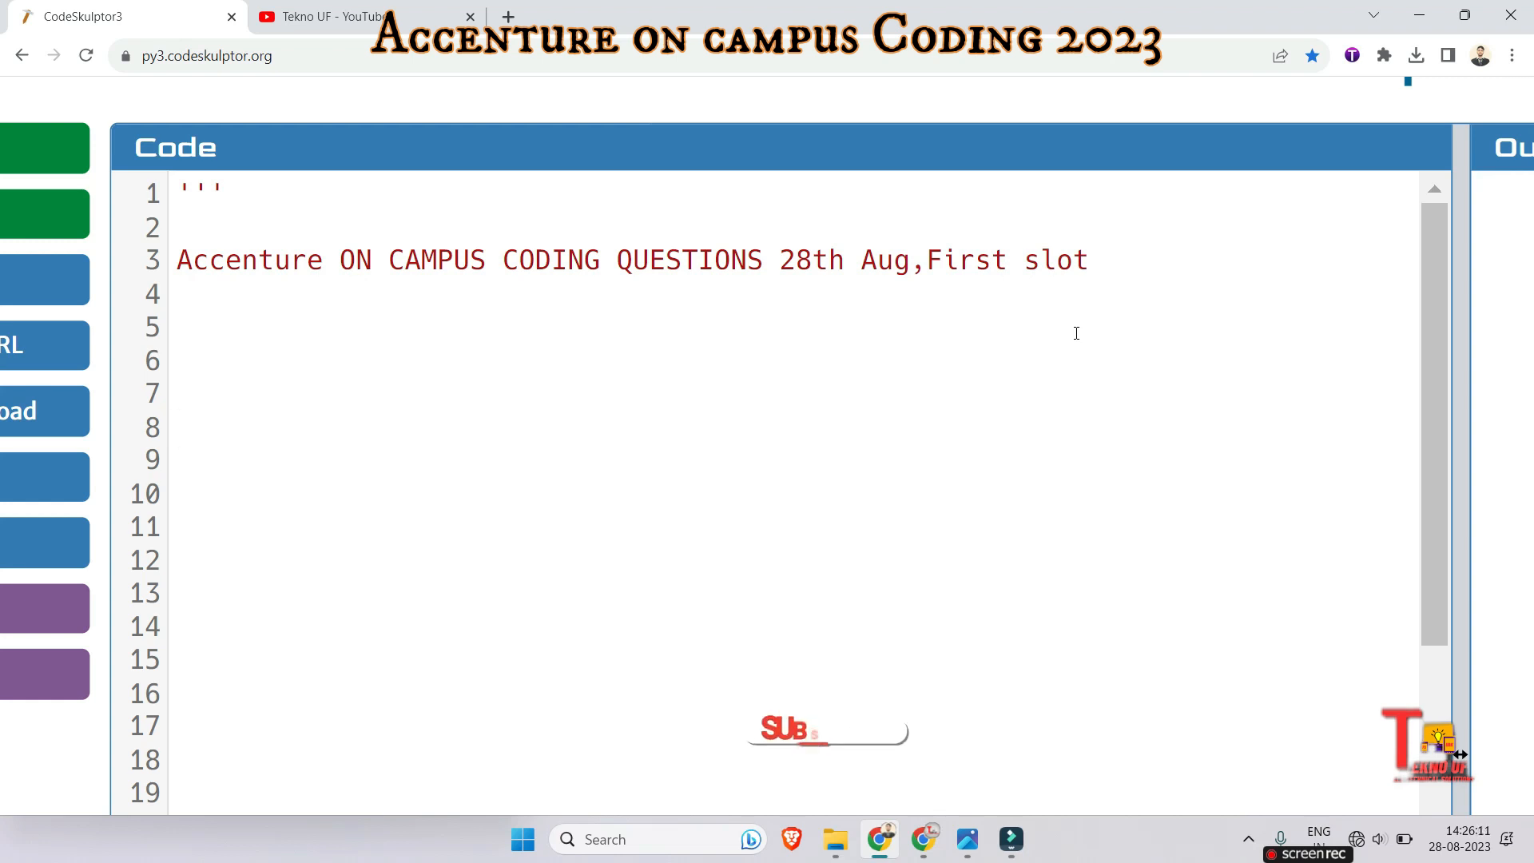
{"action": "left_click", "coordinate": [824, 730]}
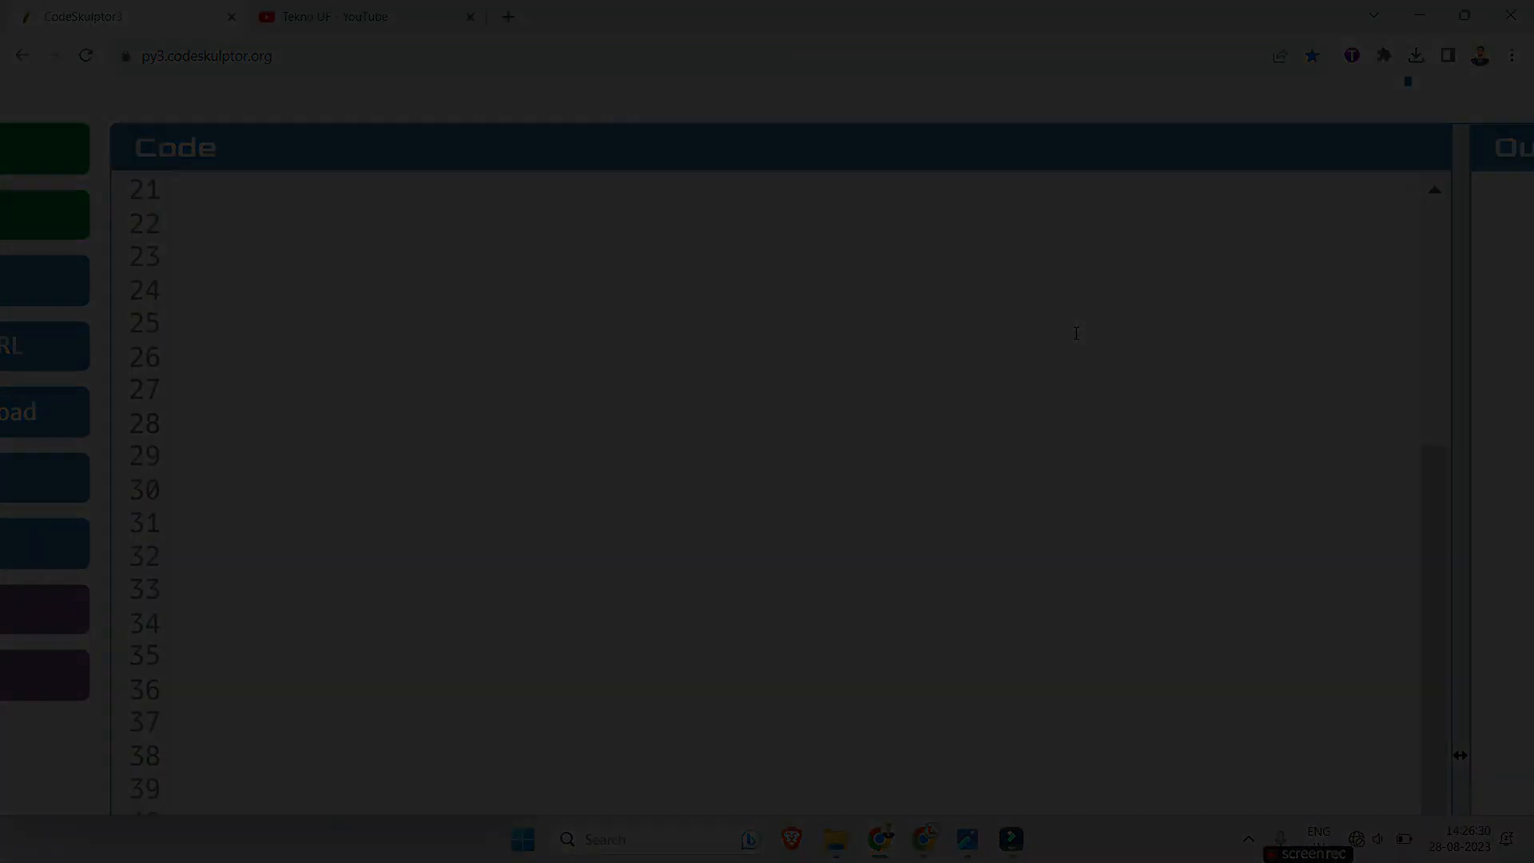
{"action": "scroll", "scroll_direction": "down", "scroll_amount": 3}
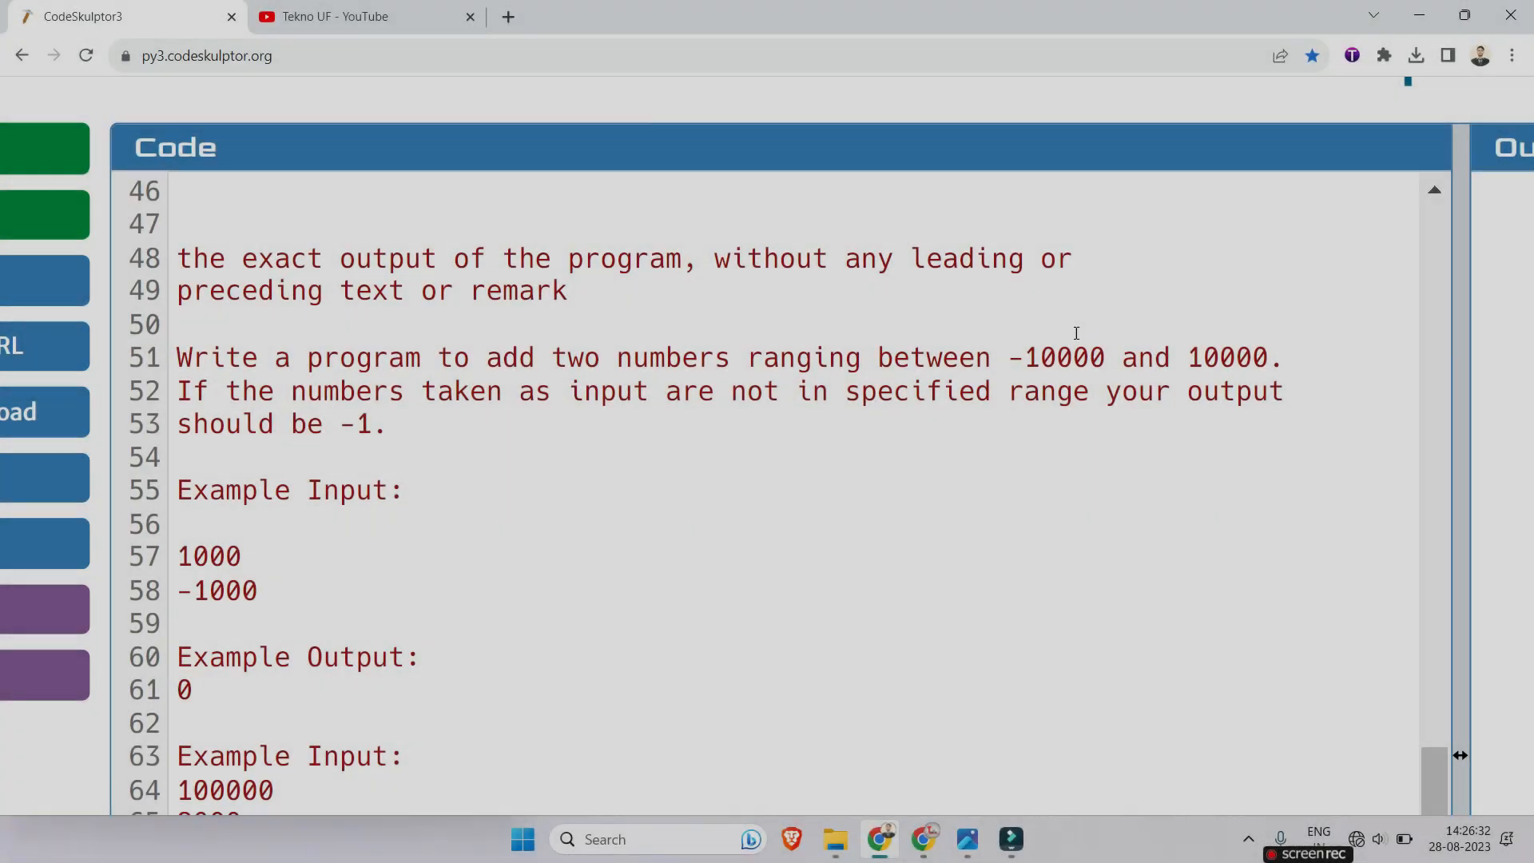
{"action": "scroll", "scroll_direction": "down", "scroll_amount": 3}
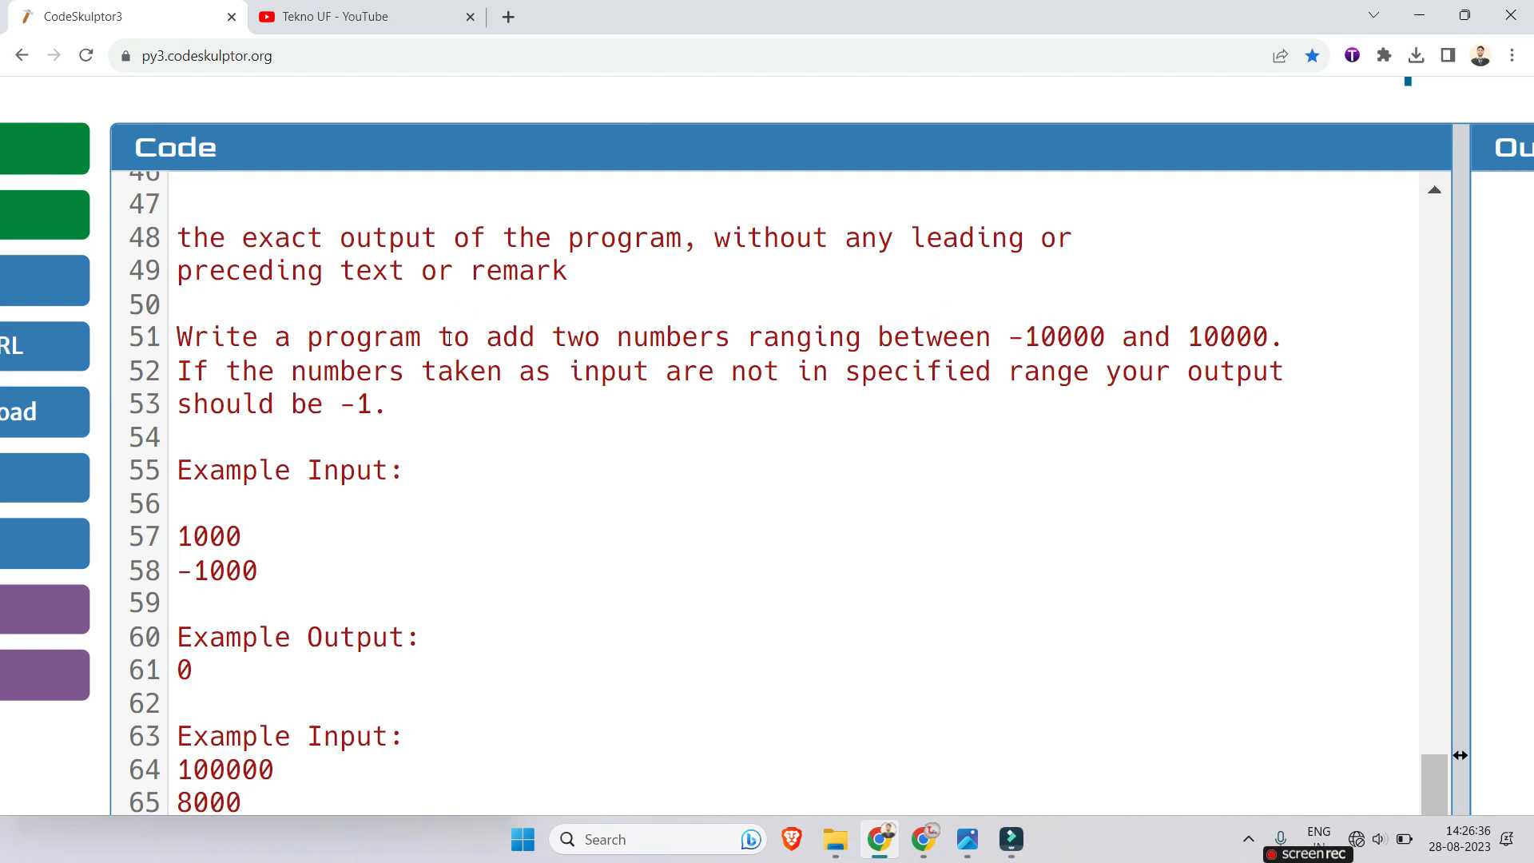
{"action": "scroll", "scroll_direction": "down", "scroll_amount": 3}
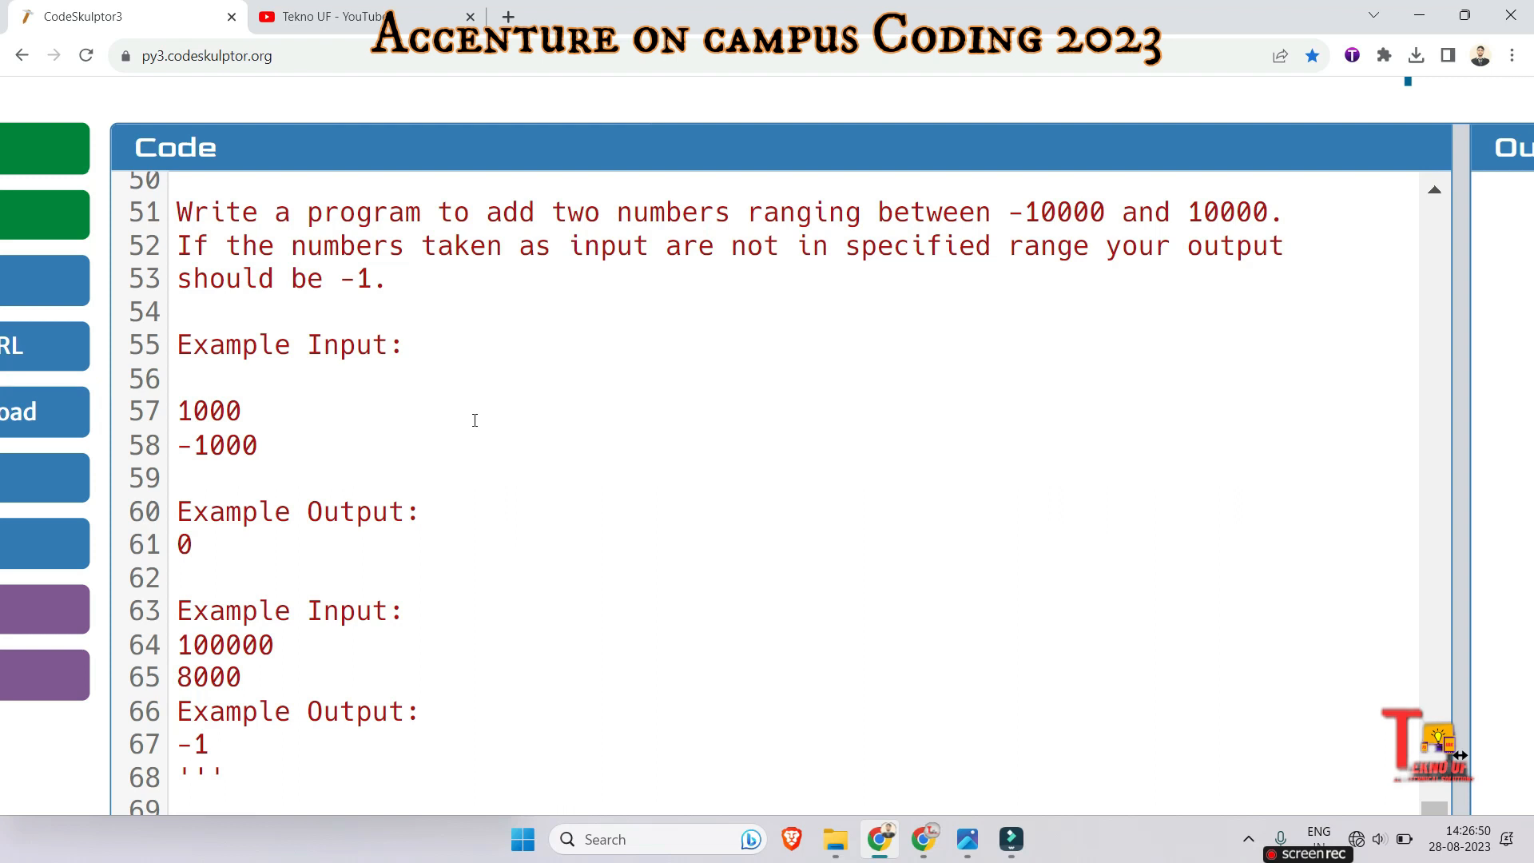
{"action": "scroll", "scroll_direction": "down", "scroll_amount": 3}
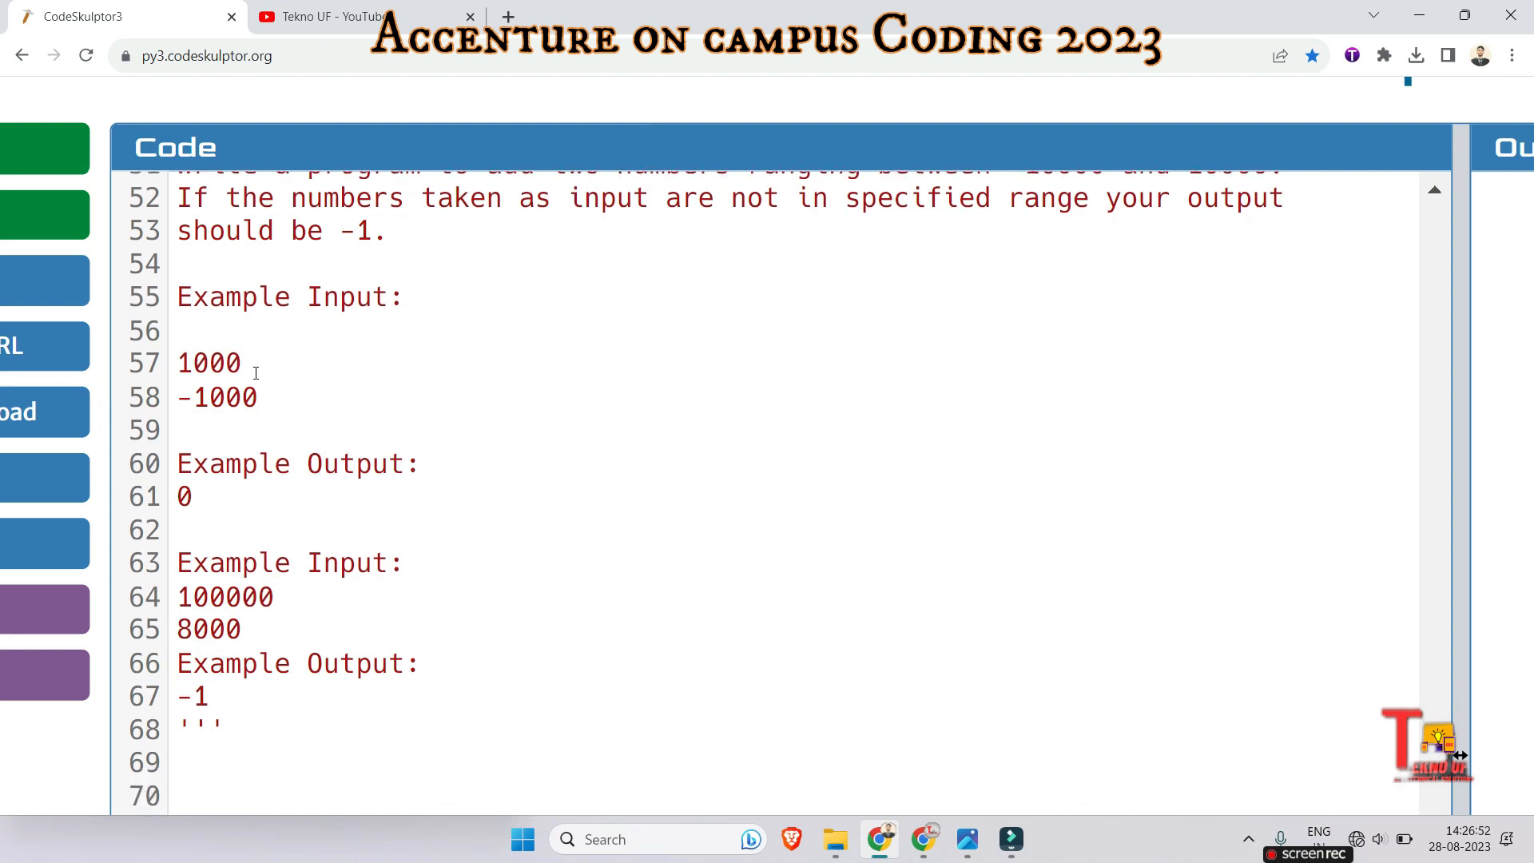
{"action": "left_click", "coordinate": [262, 398]}
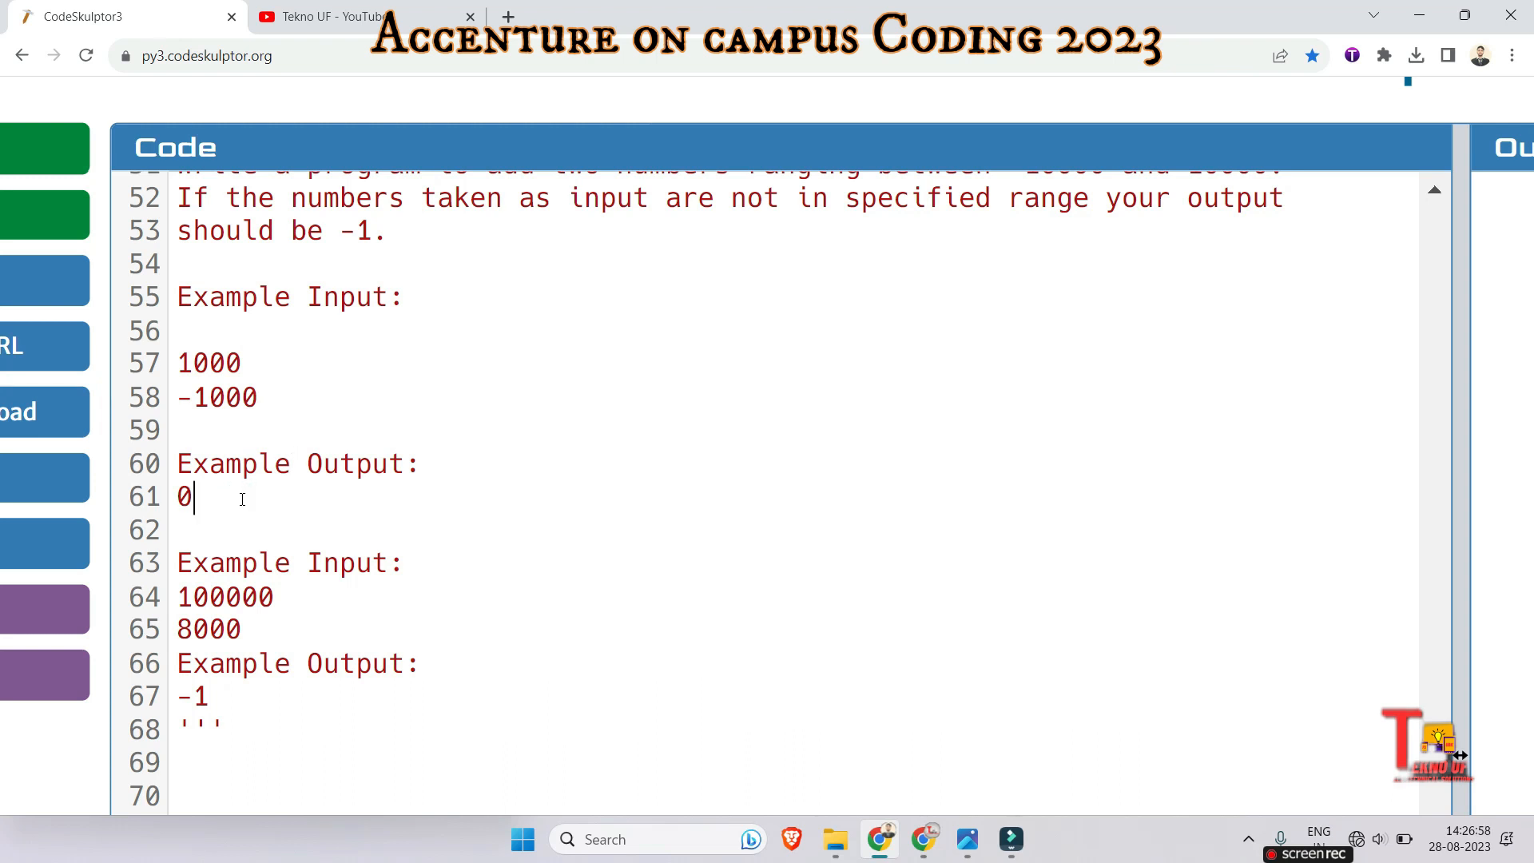
{"action": "left_click", "coordinate": [278, 597]}
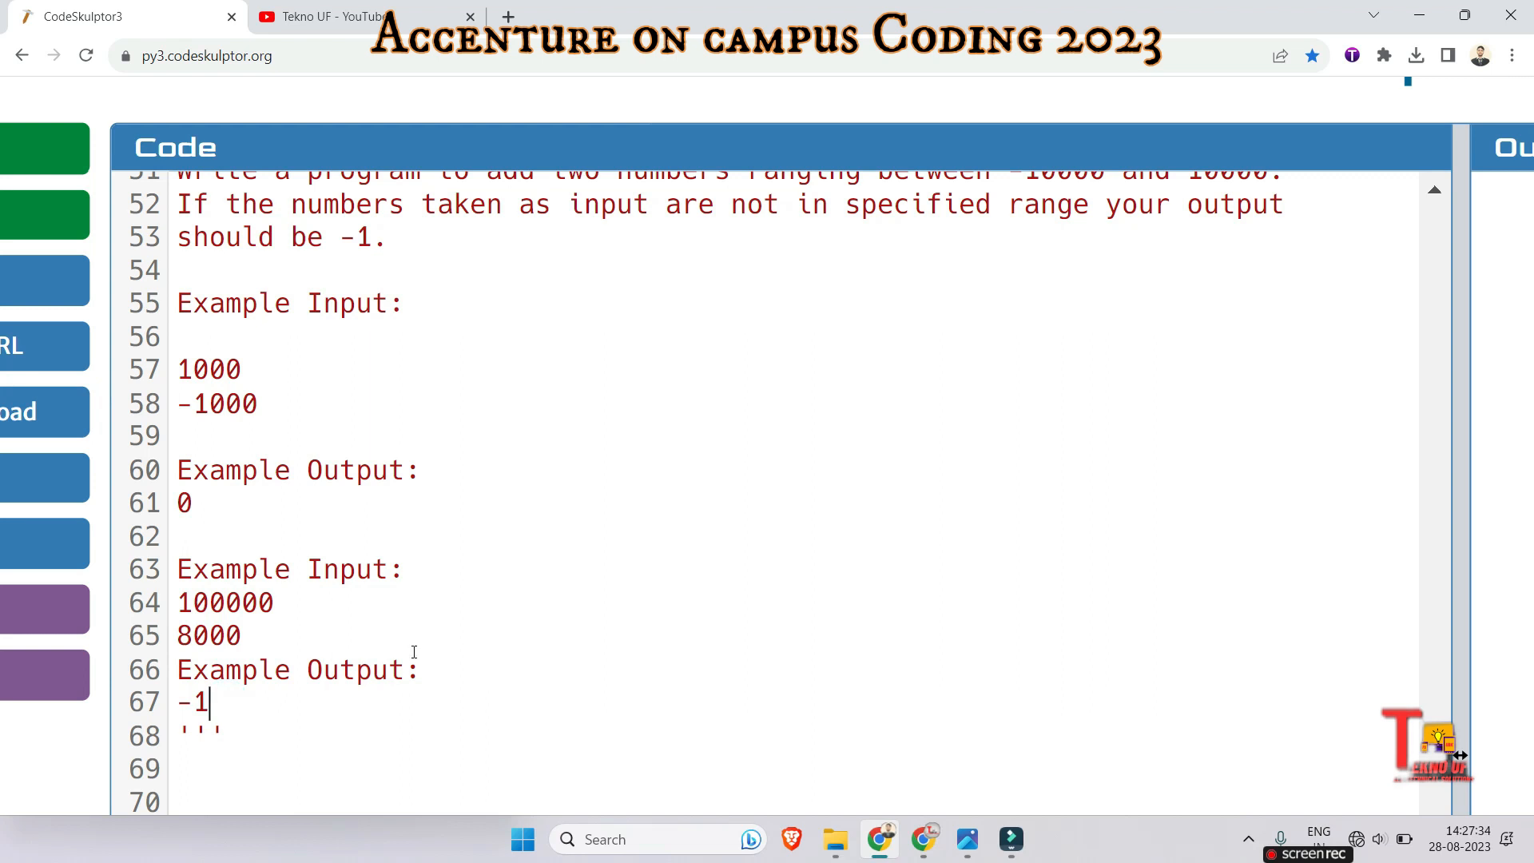
{"action": "scroll", "scroll_direction": "down", "scroll_amount": 3}
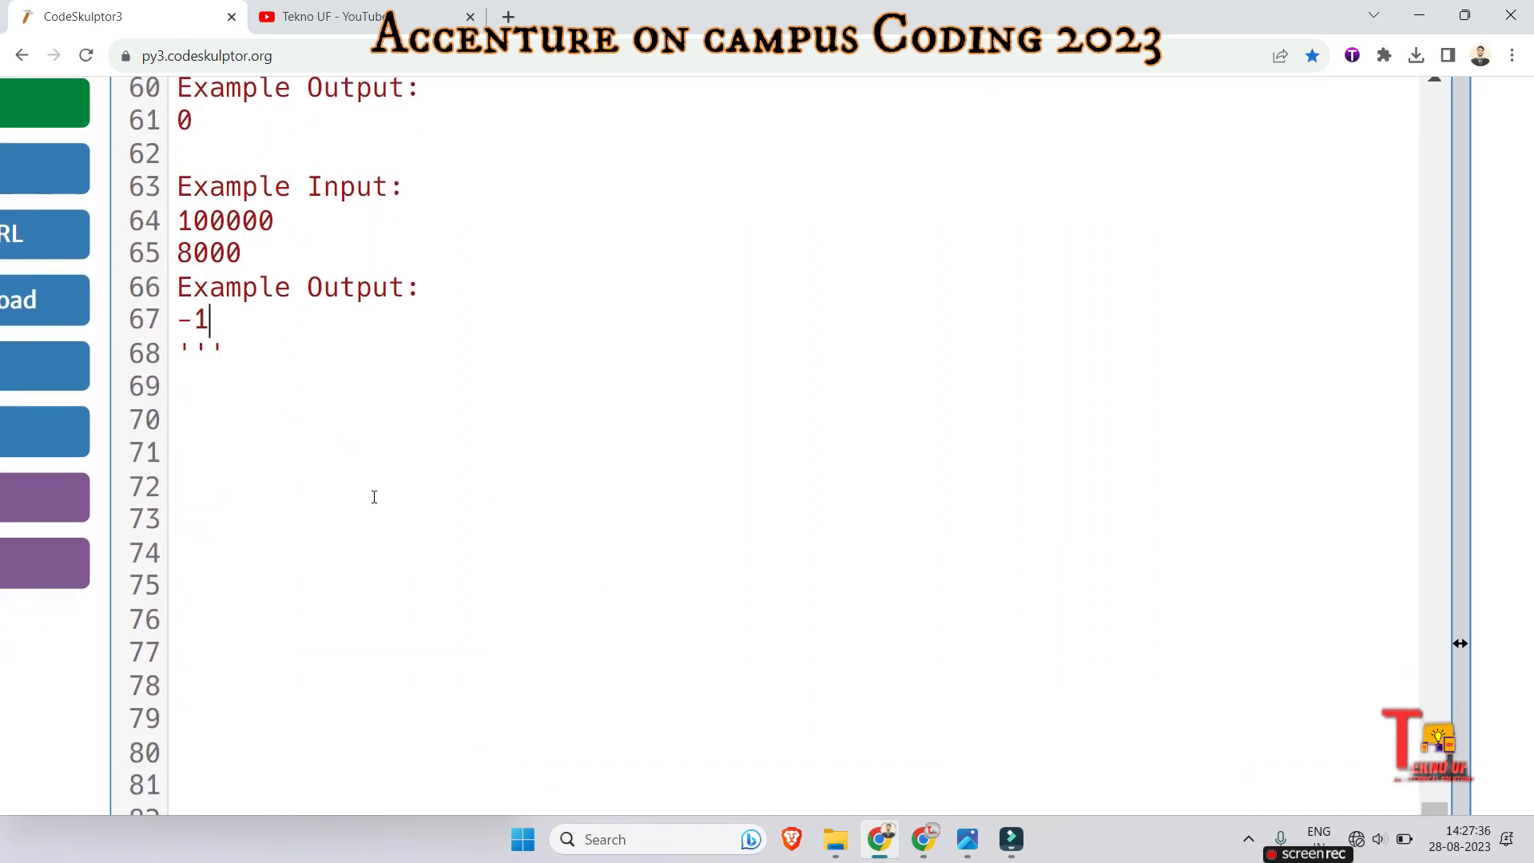
{"action": "scroll", "scroll_direction": "down", "scroll_amount": 3}
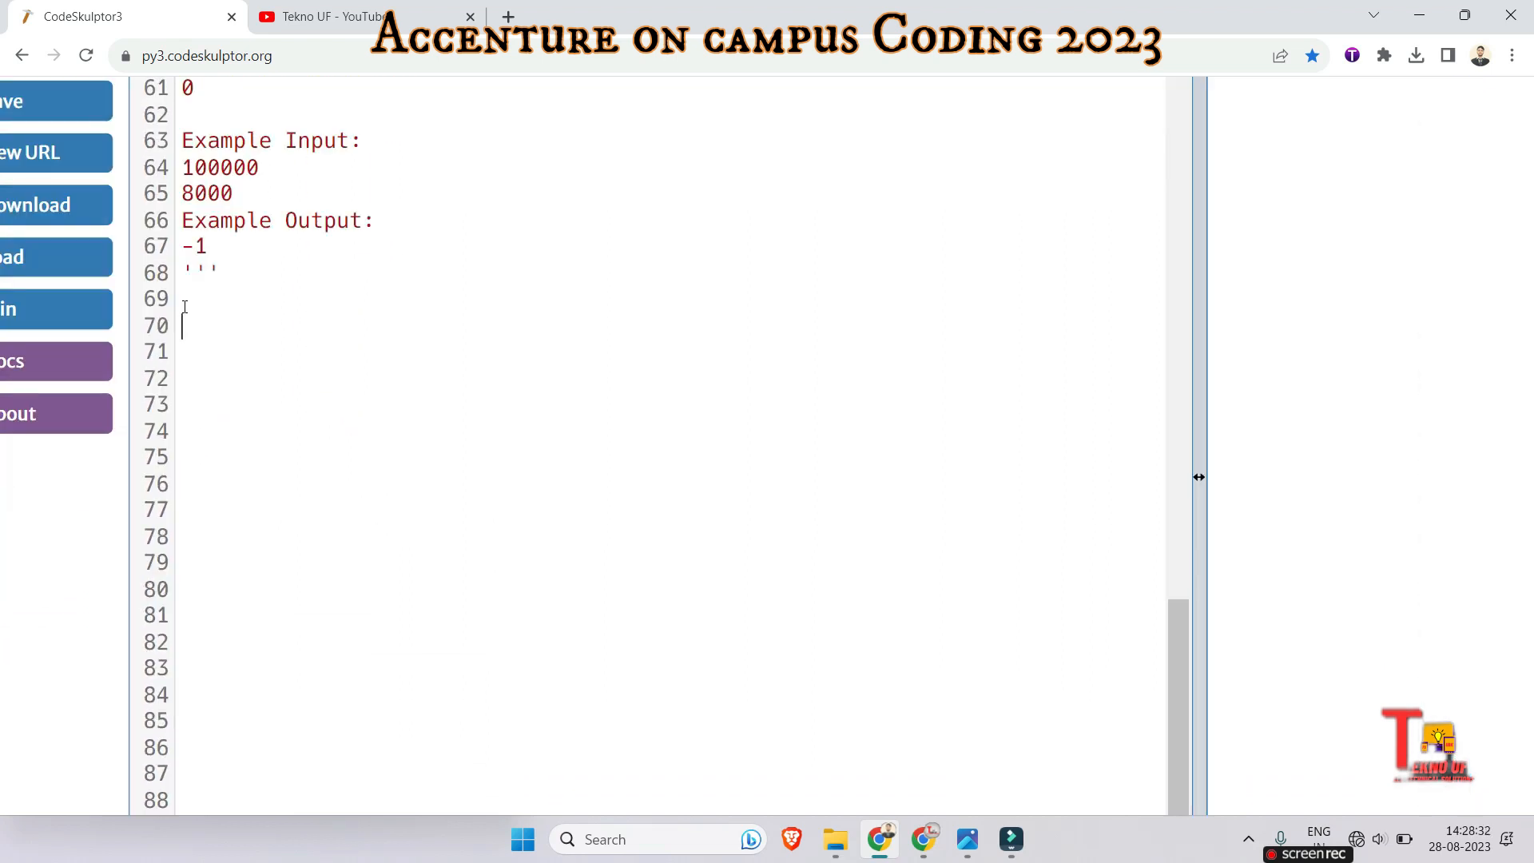
{"action": "type", "text": "def"}
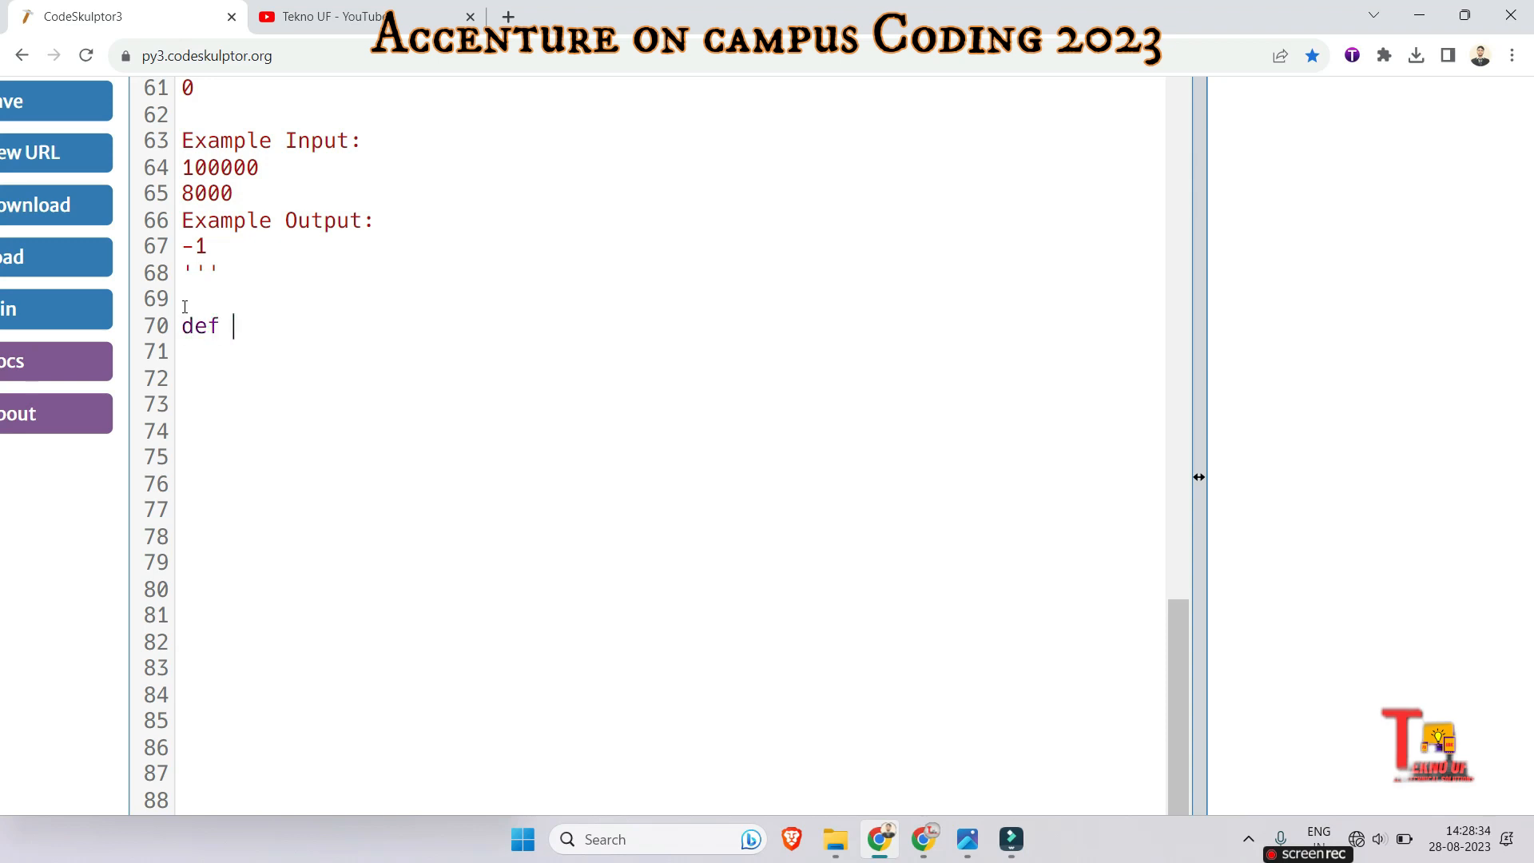
{"action": "type", "text": "a"}
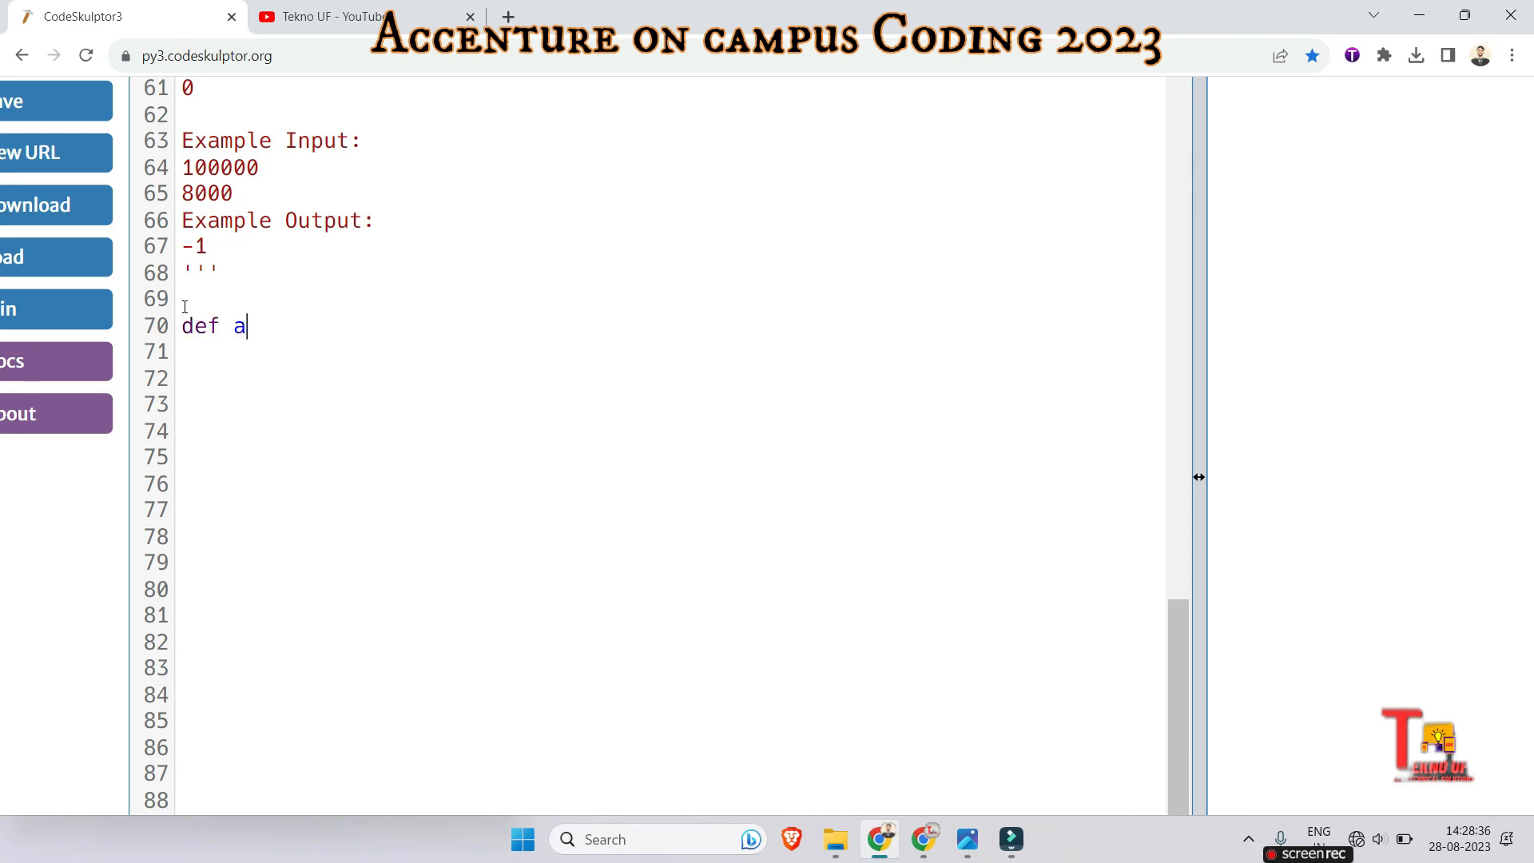
{"action": "type", "text": "dd(num1"}
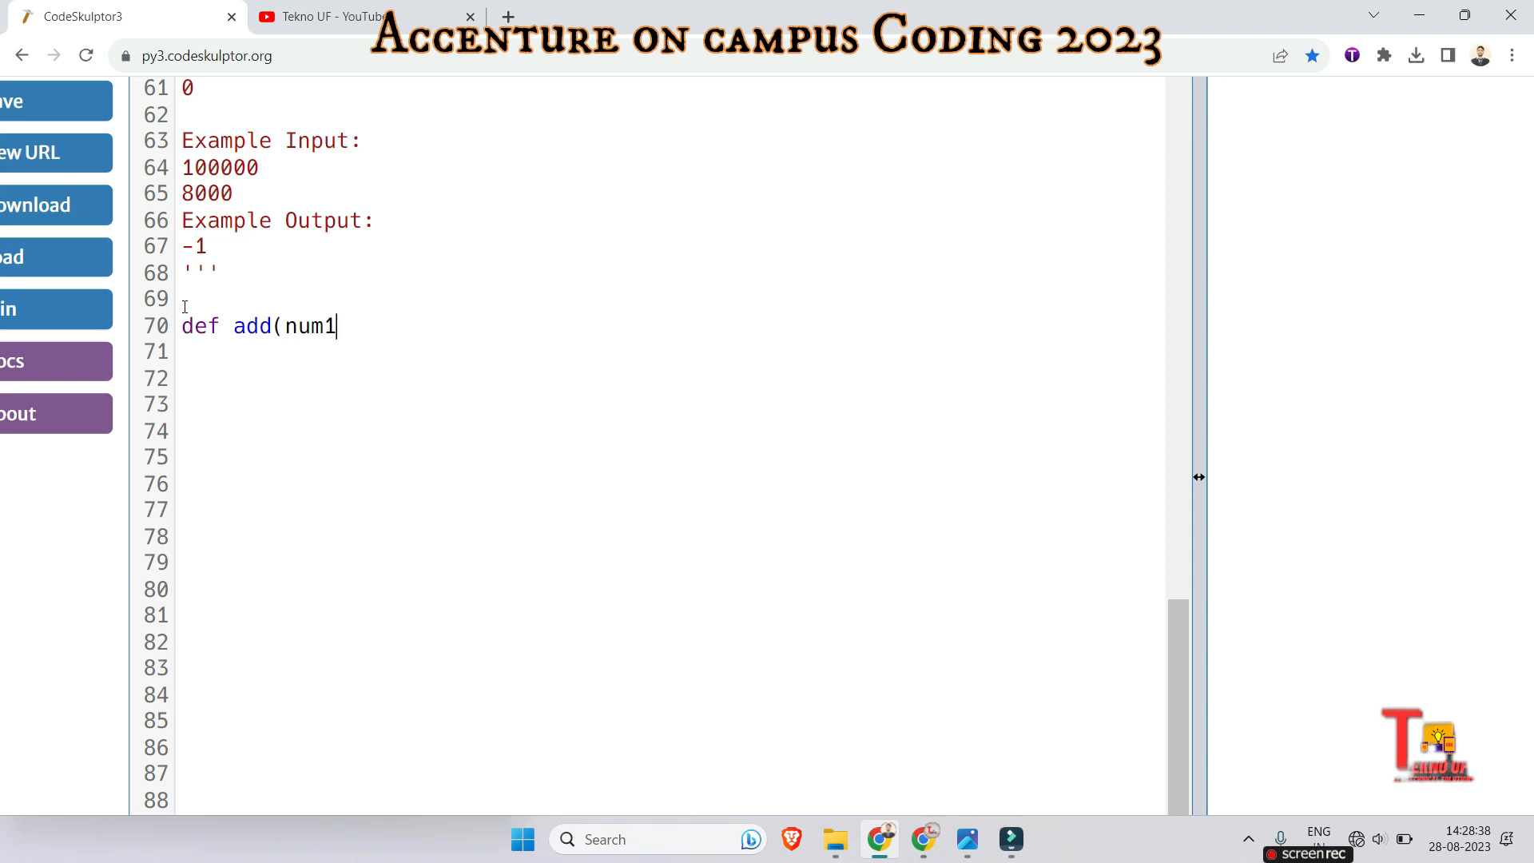
{"action": "type", "text": ",n"}
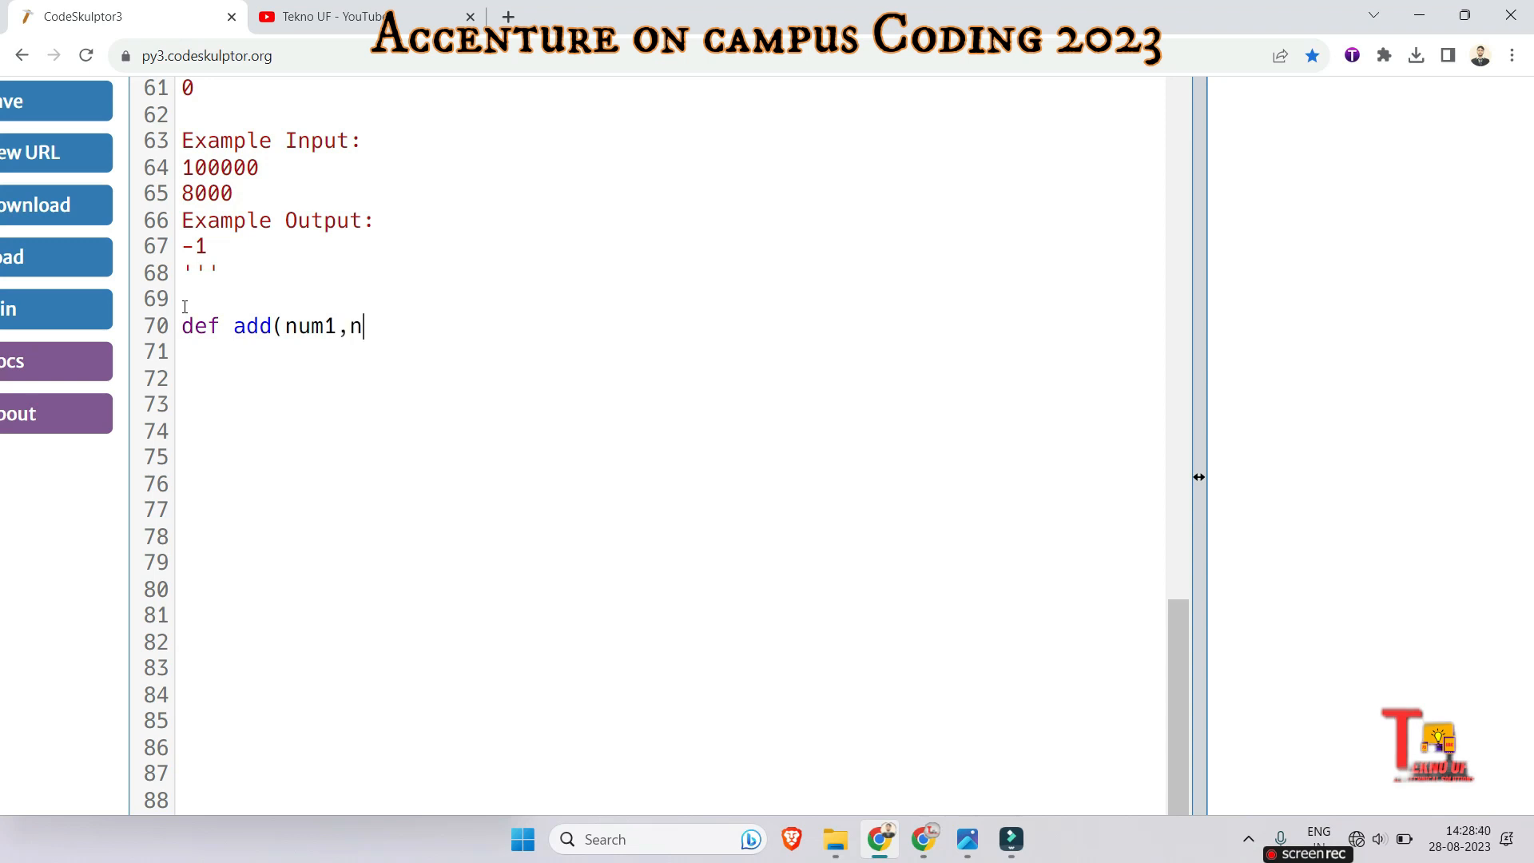
{"action": "type", "text": "um2):"}
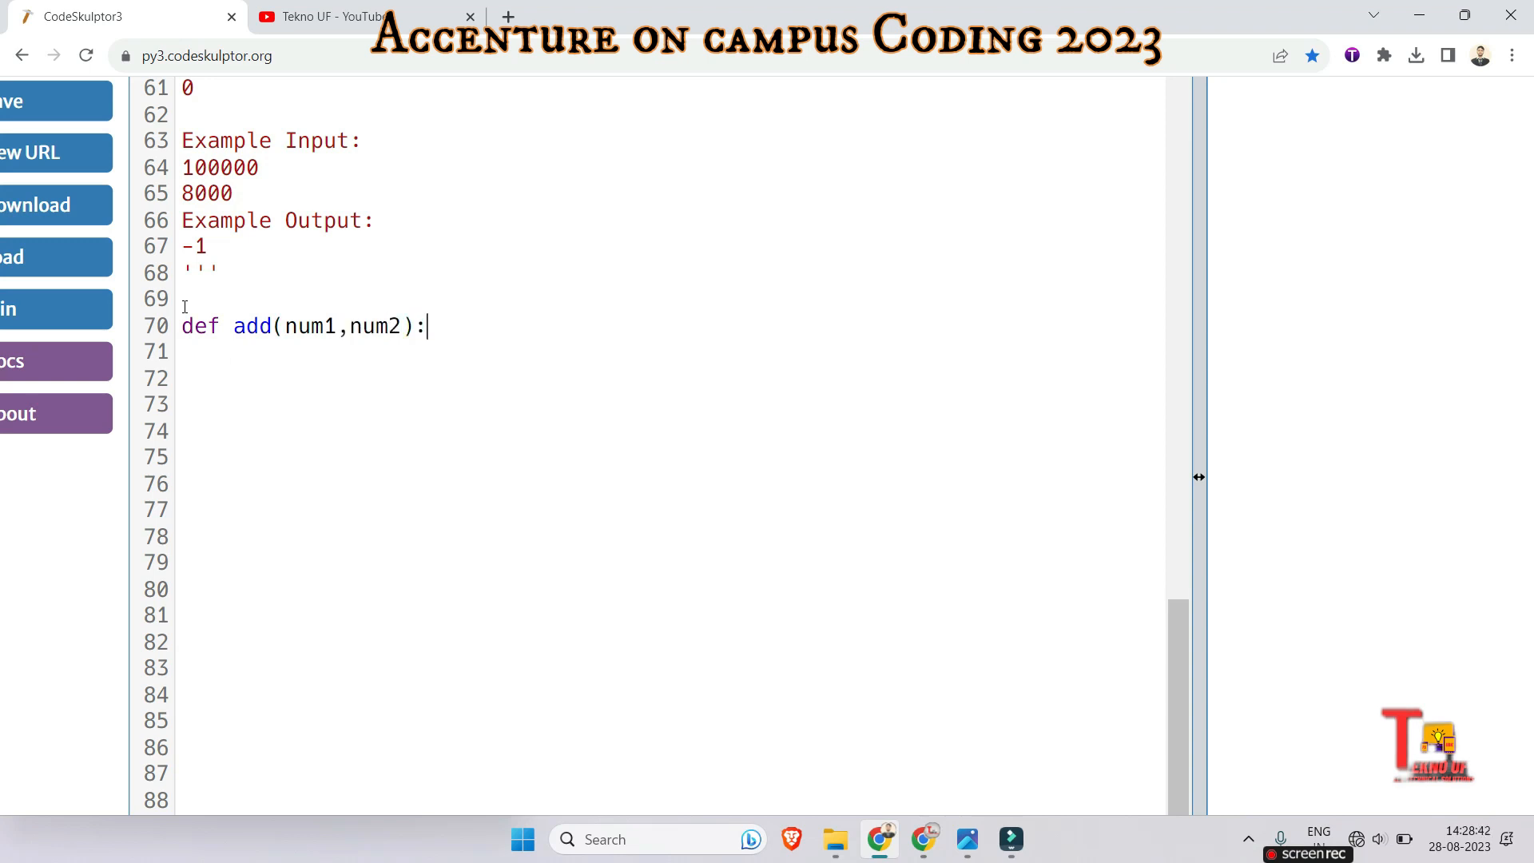
- Add an if condition requiring num1 and num2 to lie between -10000 and 10000
{"action": "type", "text": "if"}
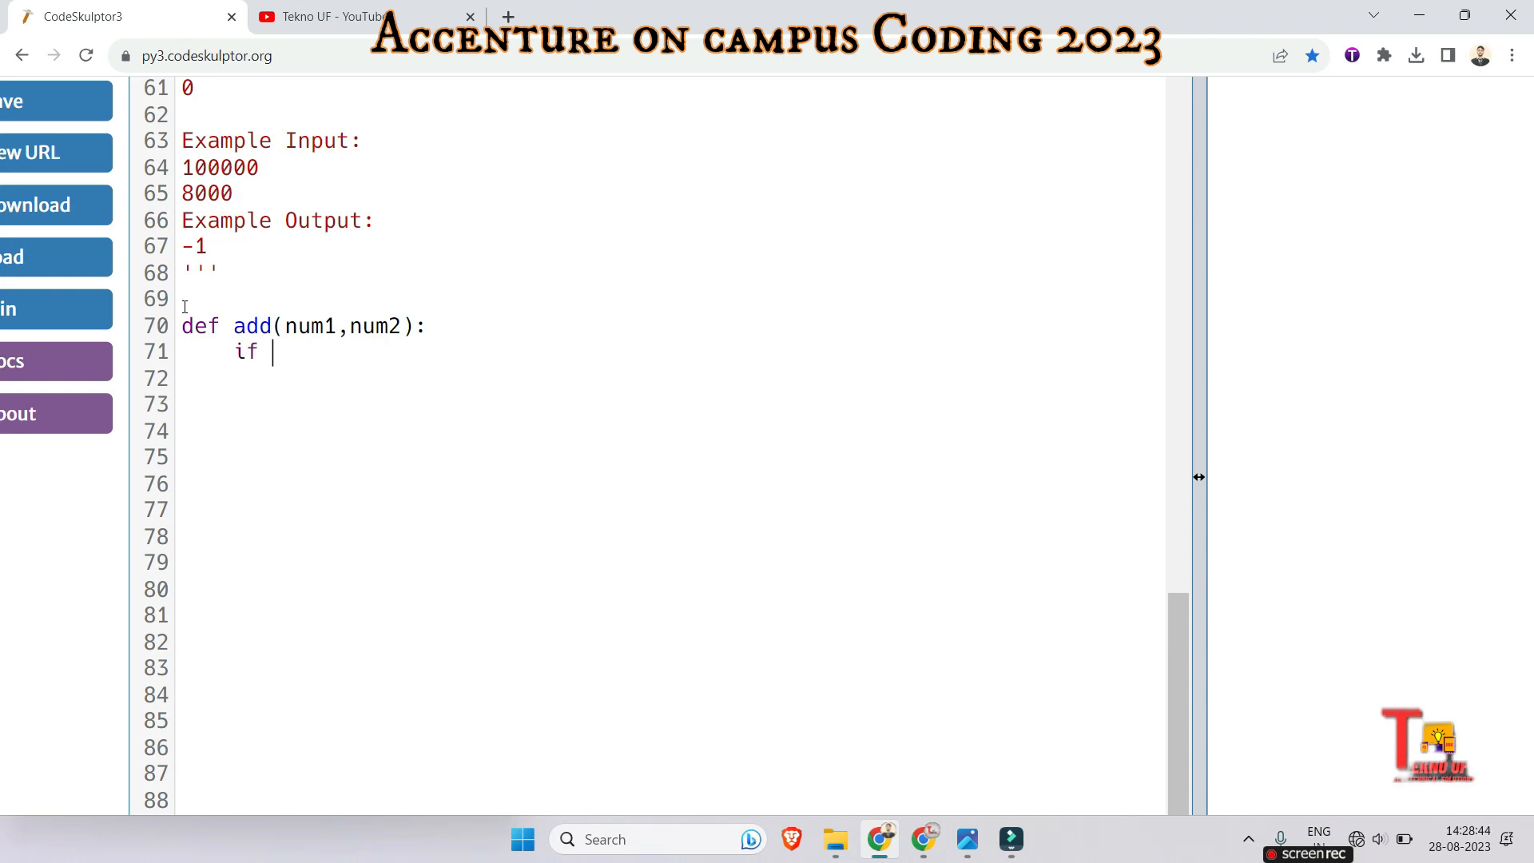
{"action": "type", "text": "-1000"}
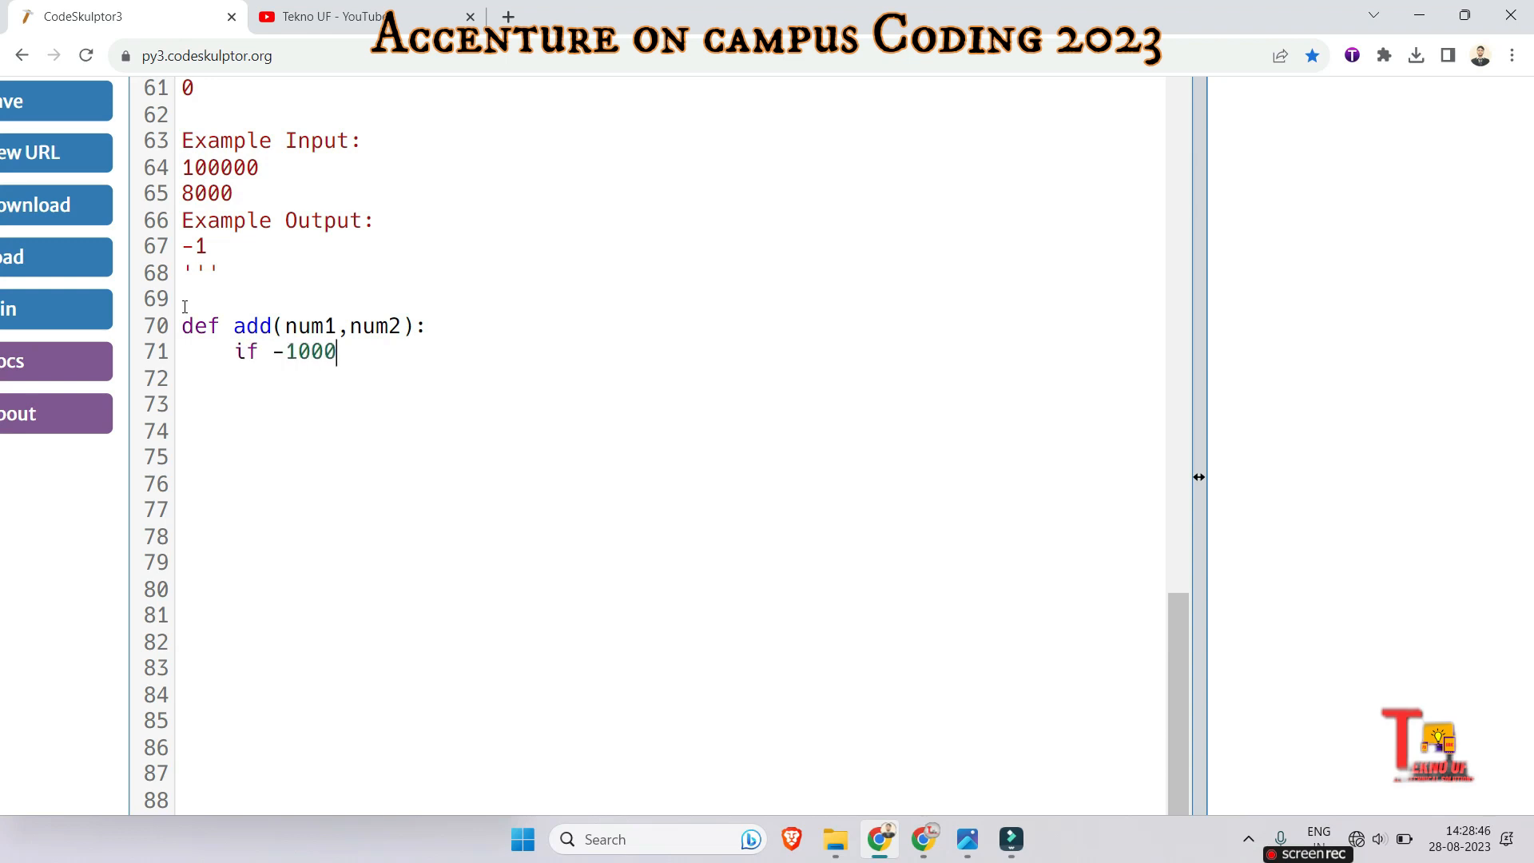
{"action": "type", "text": "0<="}
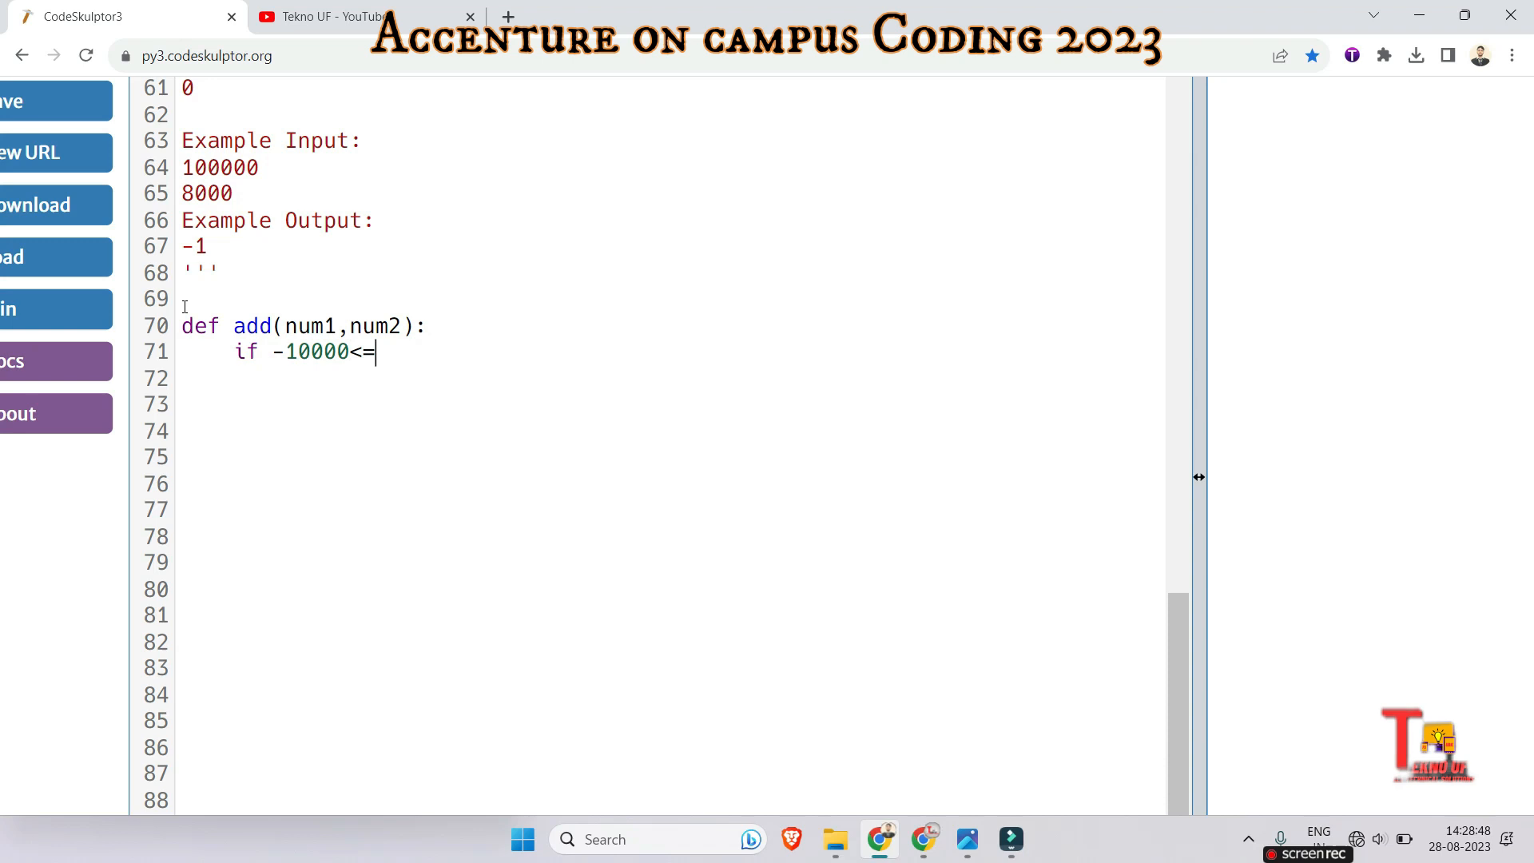
{"action": "type", "text": "num"}
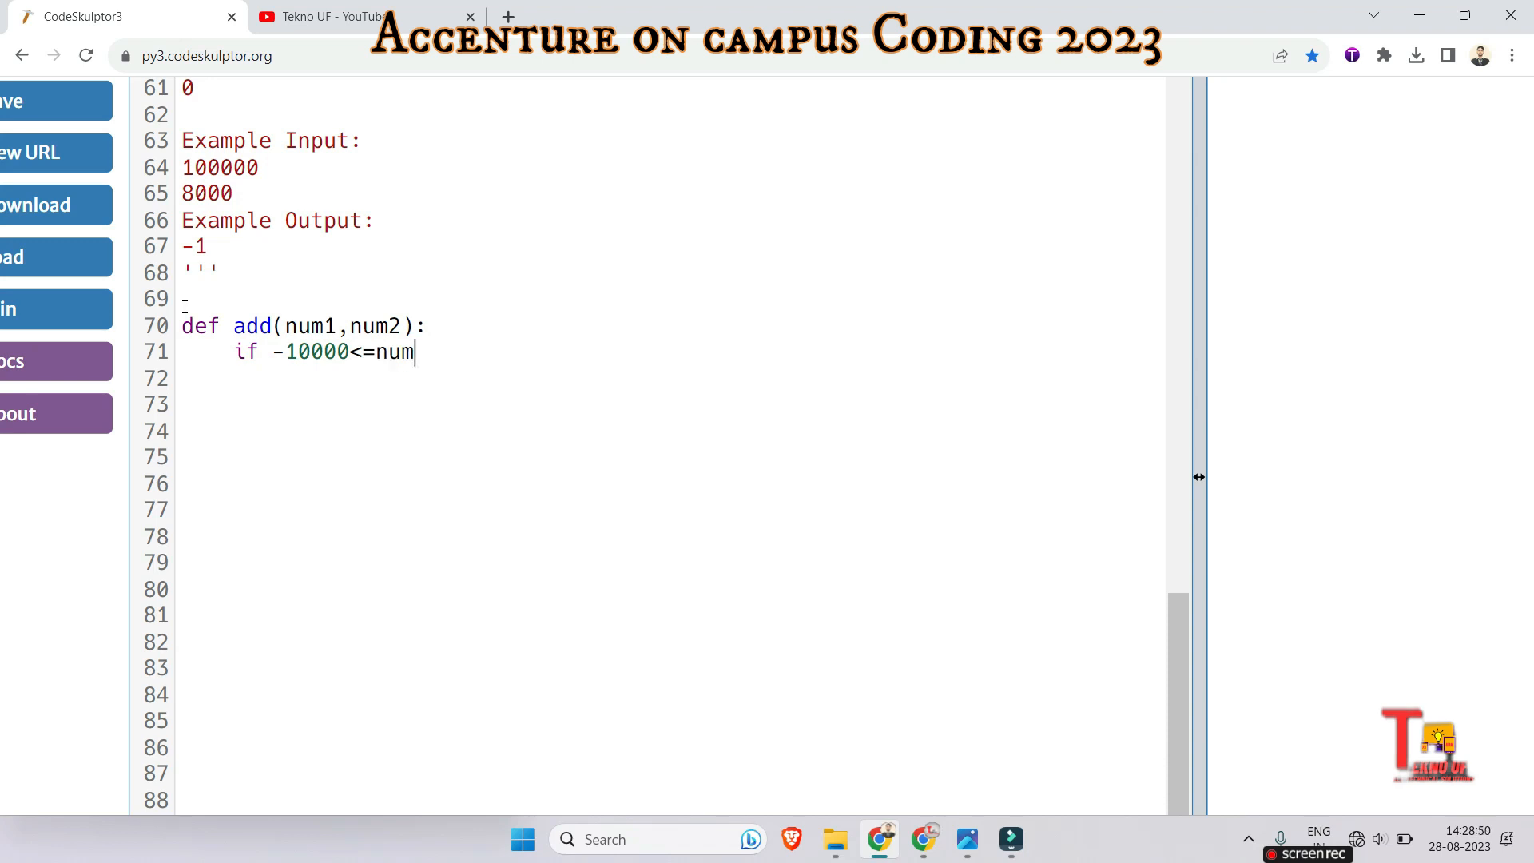
{"action": "type", "text": "<=10"}
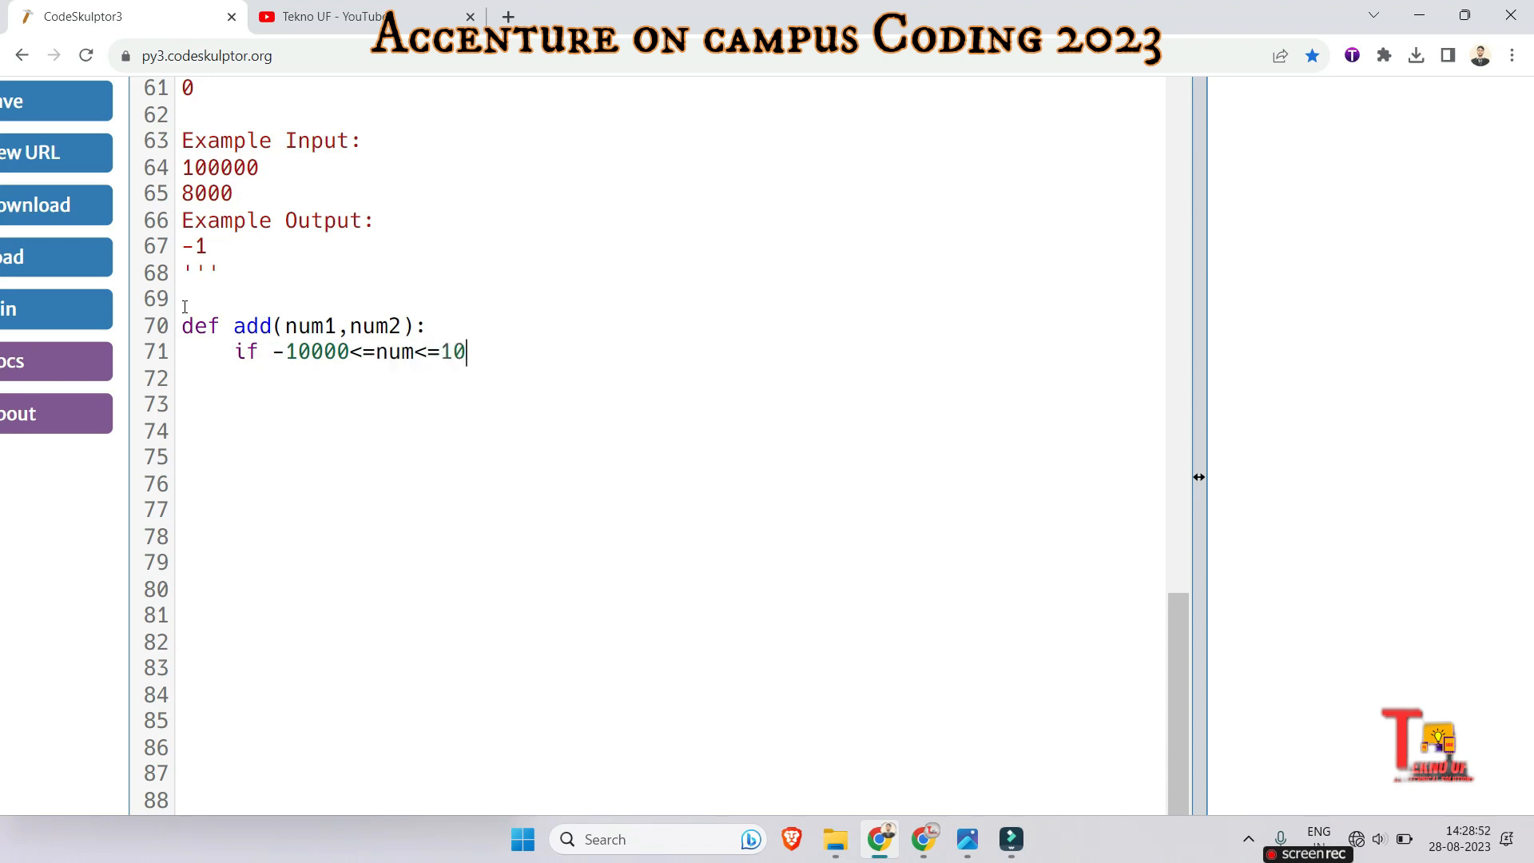
{"action": "type", "text": "000"}
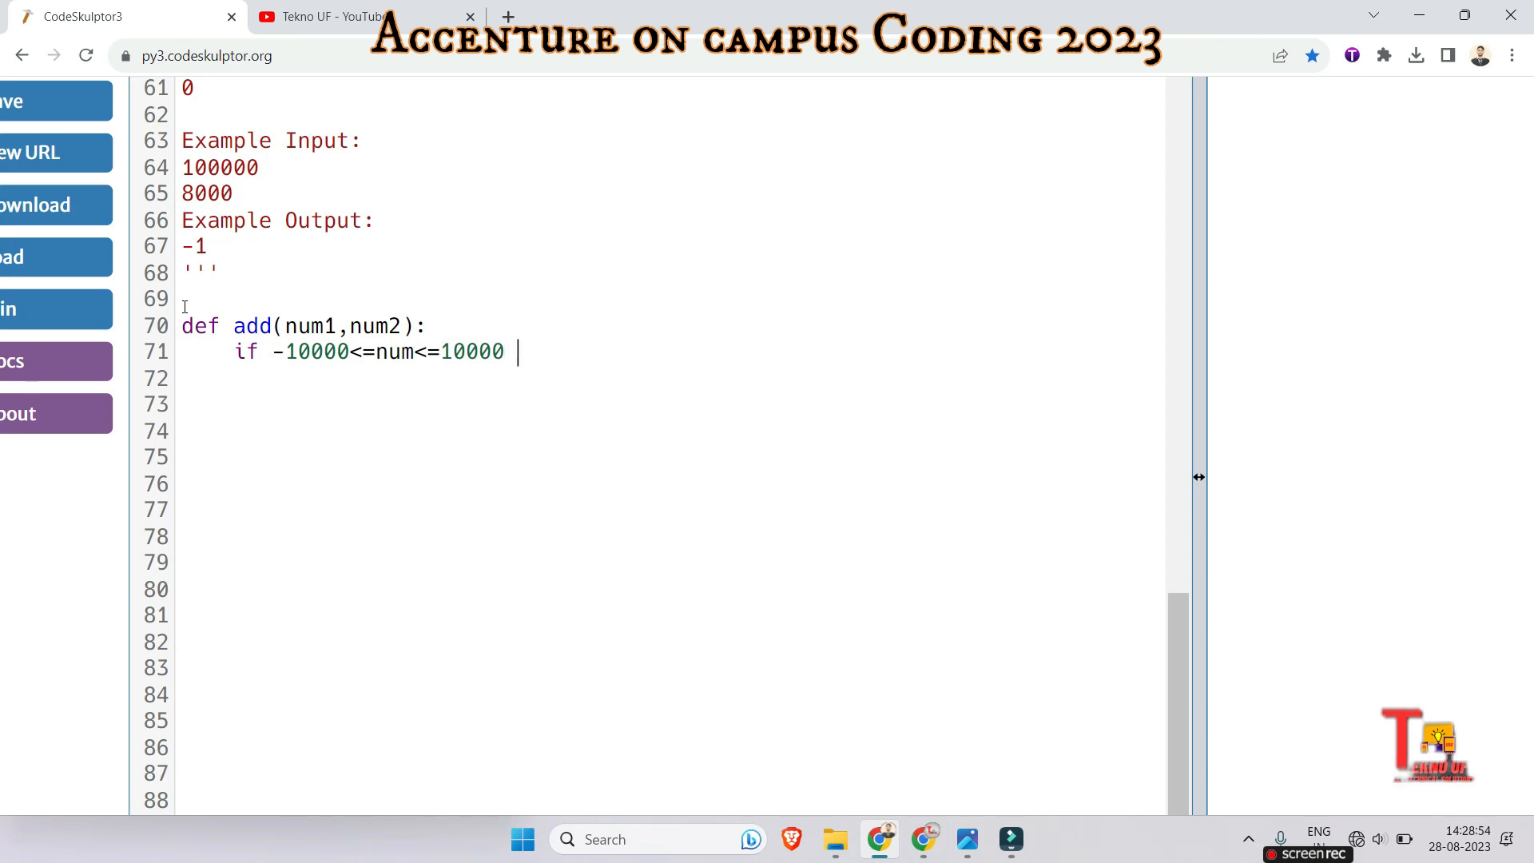
{"action": "type", "text": "and"}
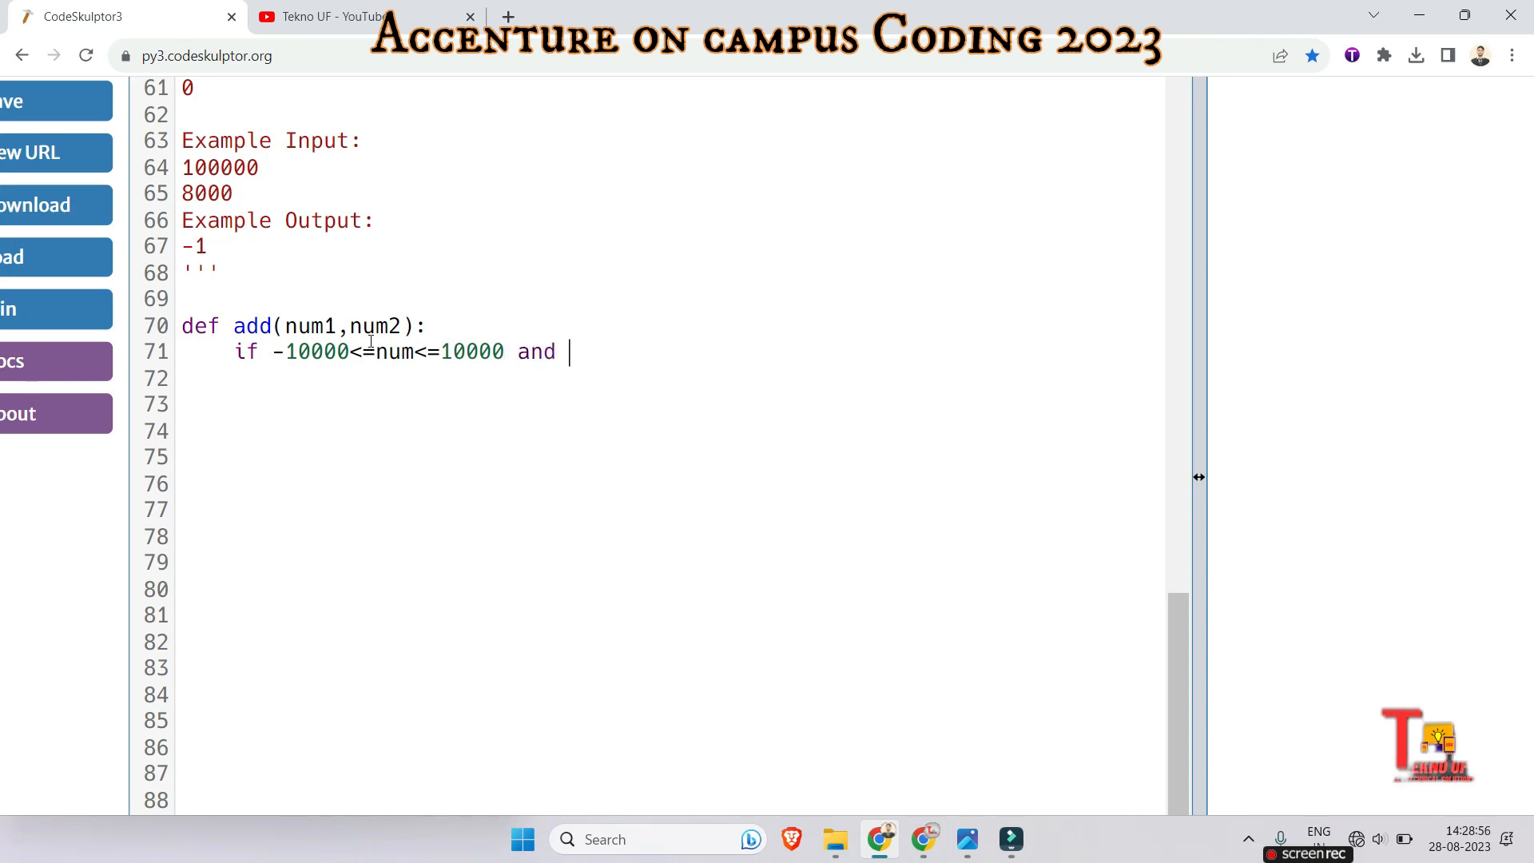
{"action": "type", "text": "1"}
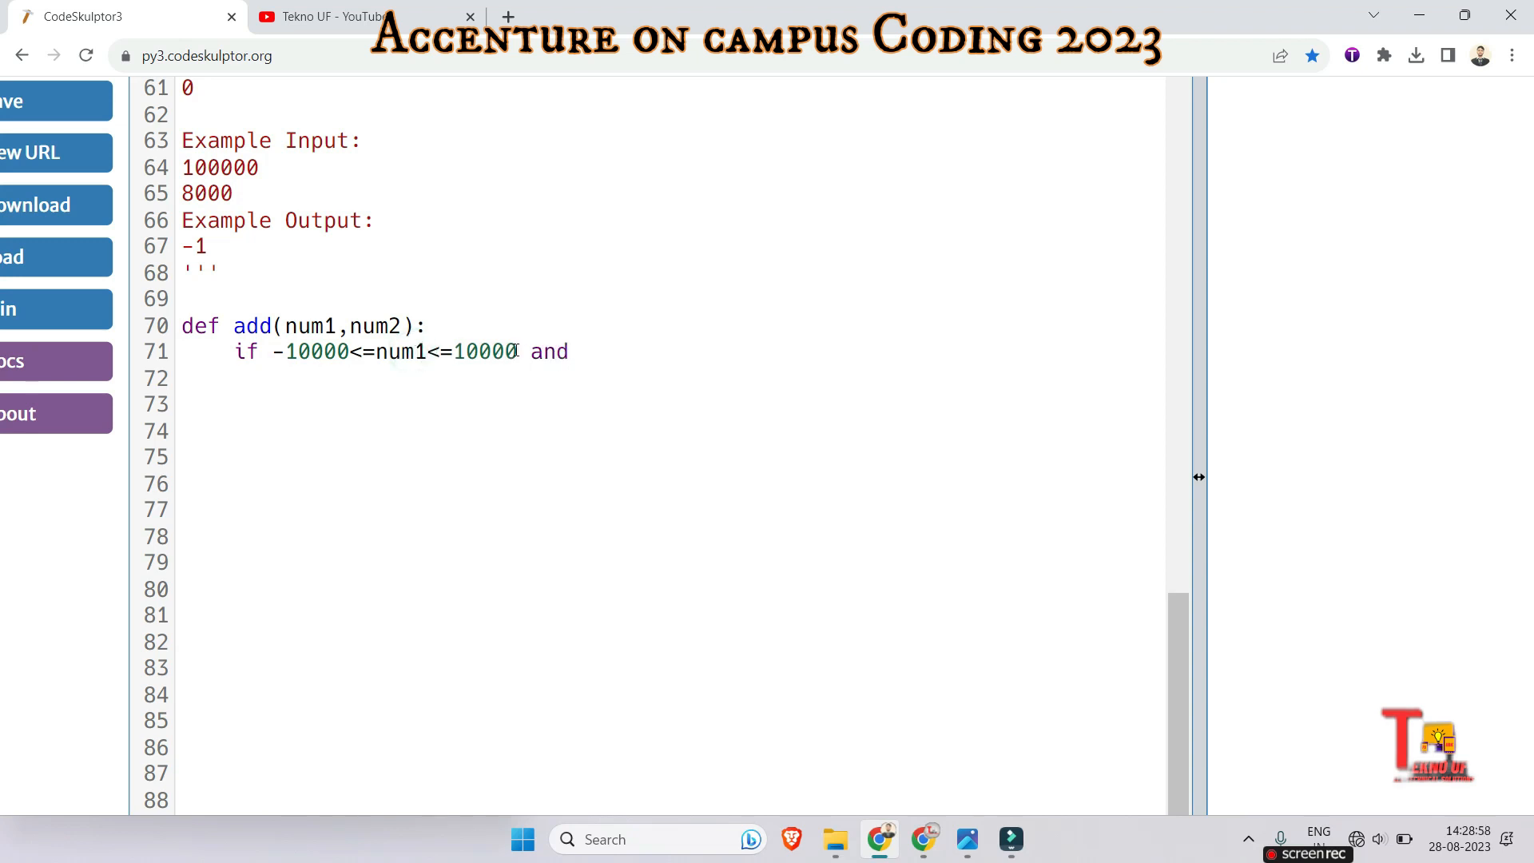
{"action": "left_click_drag", "start_coordinate": [279, 352], "coordinate": [518, 352]}
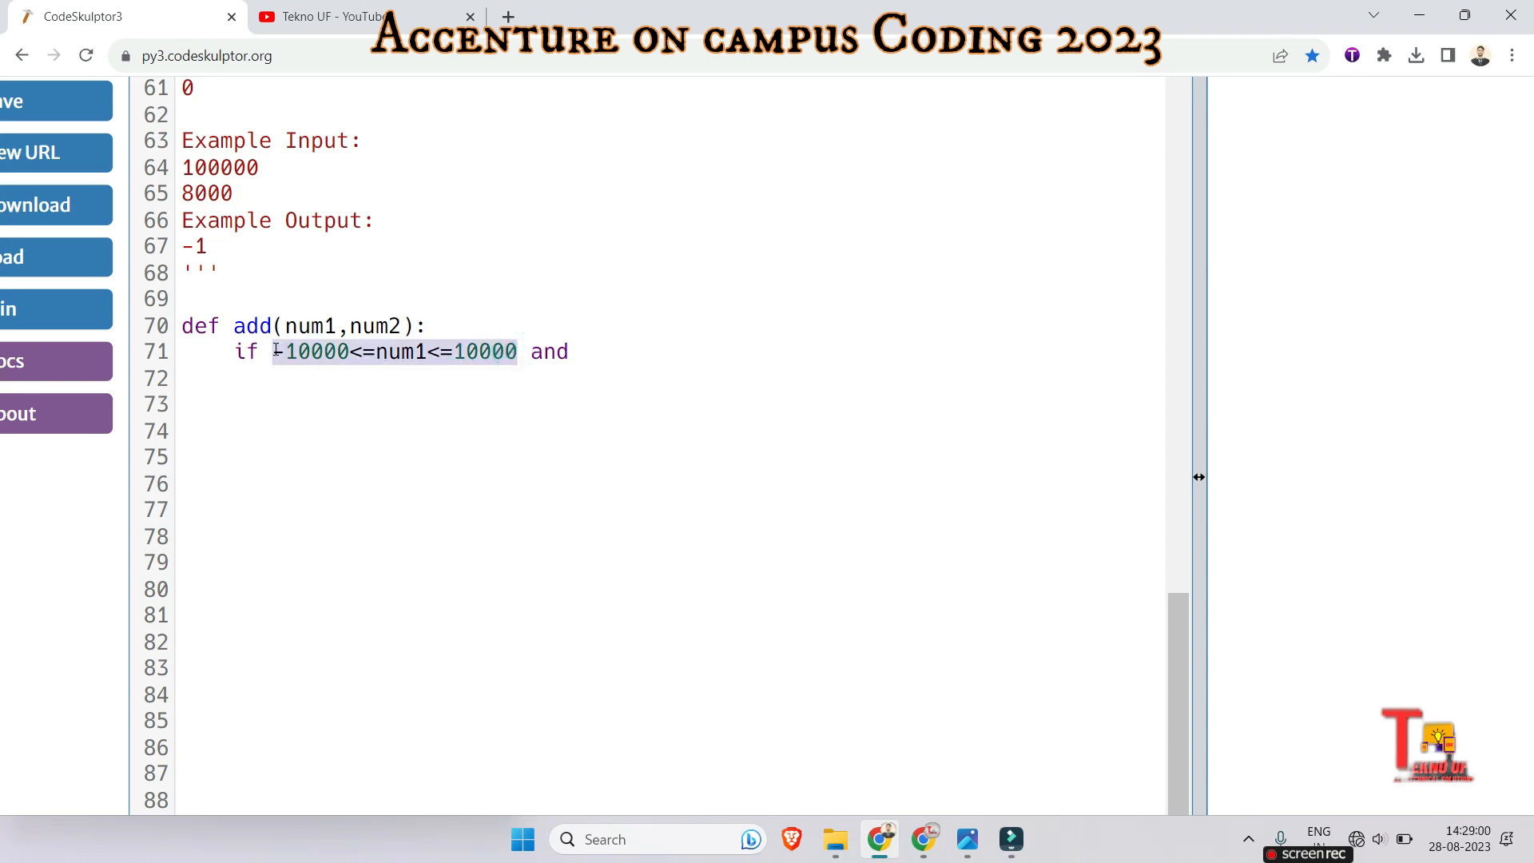
{"action": "type", "text": "-10000<=num1<=10000:"}
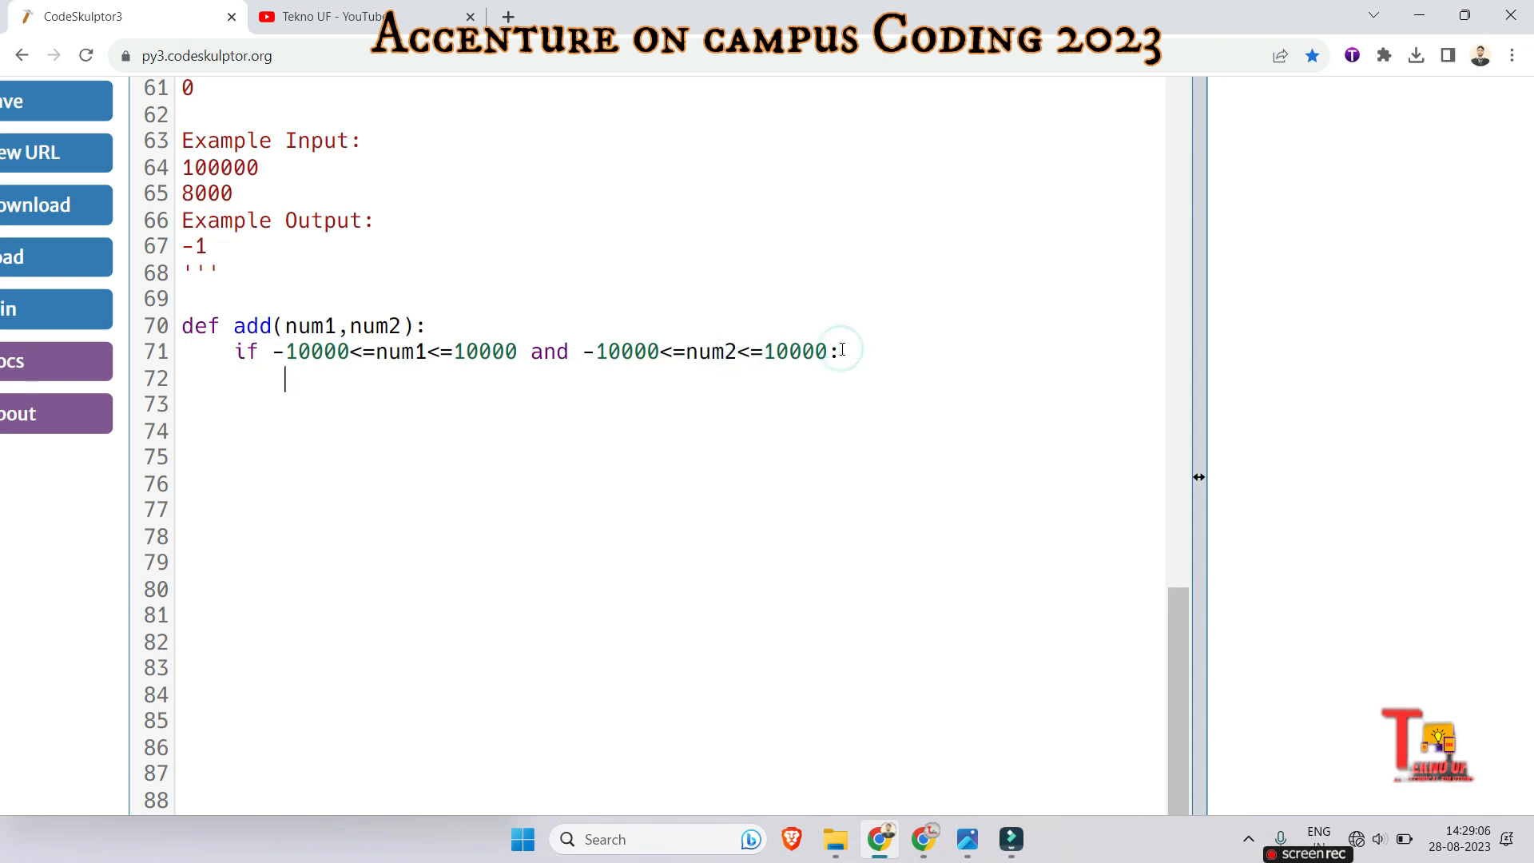
- Return num1+num2 under the if, with 'else:' returning -1
{"action": "type", "text": "return nu"}
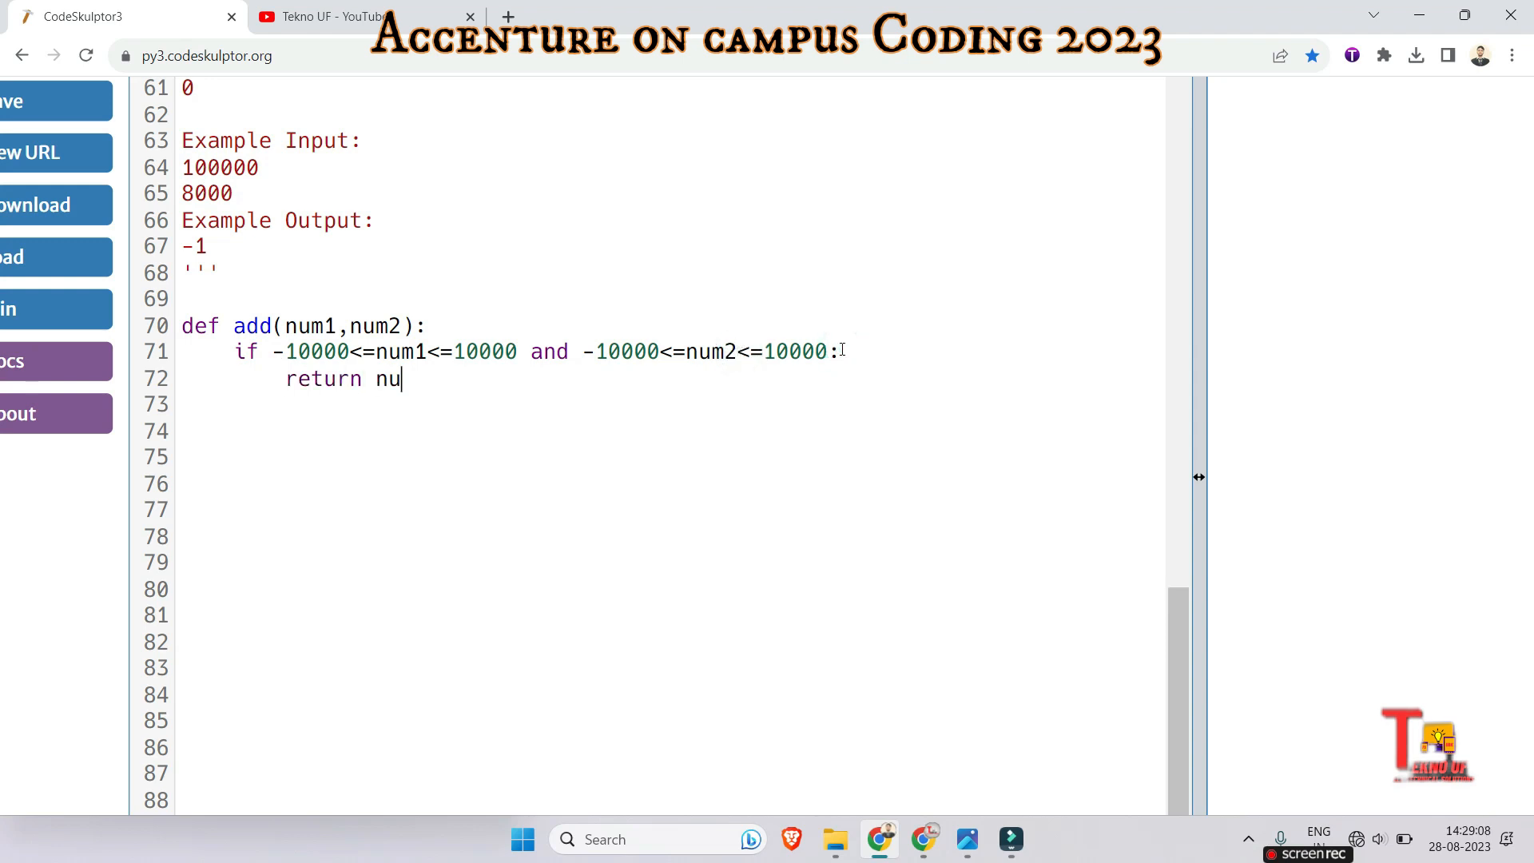
{"action": "type", "text": "m1"}
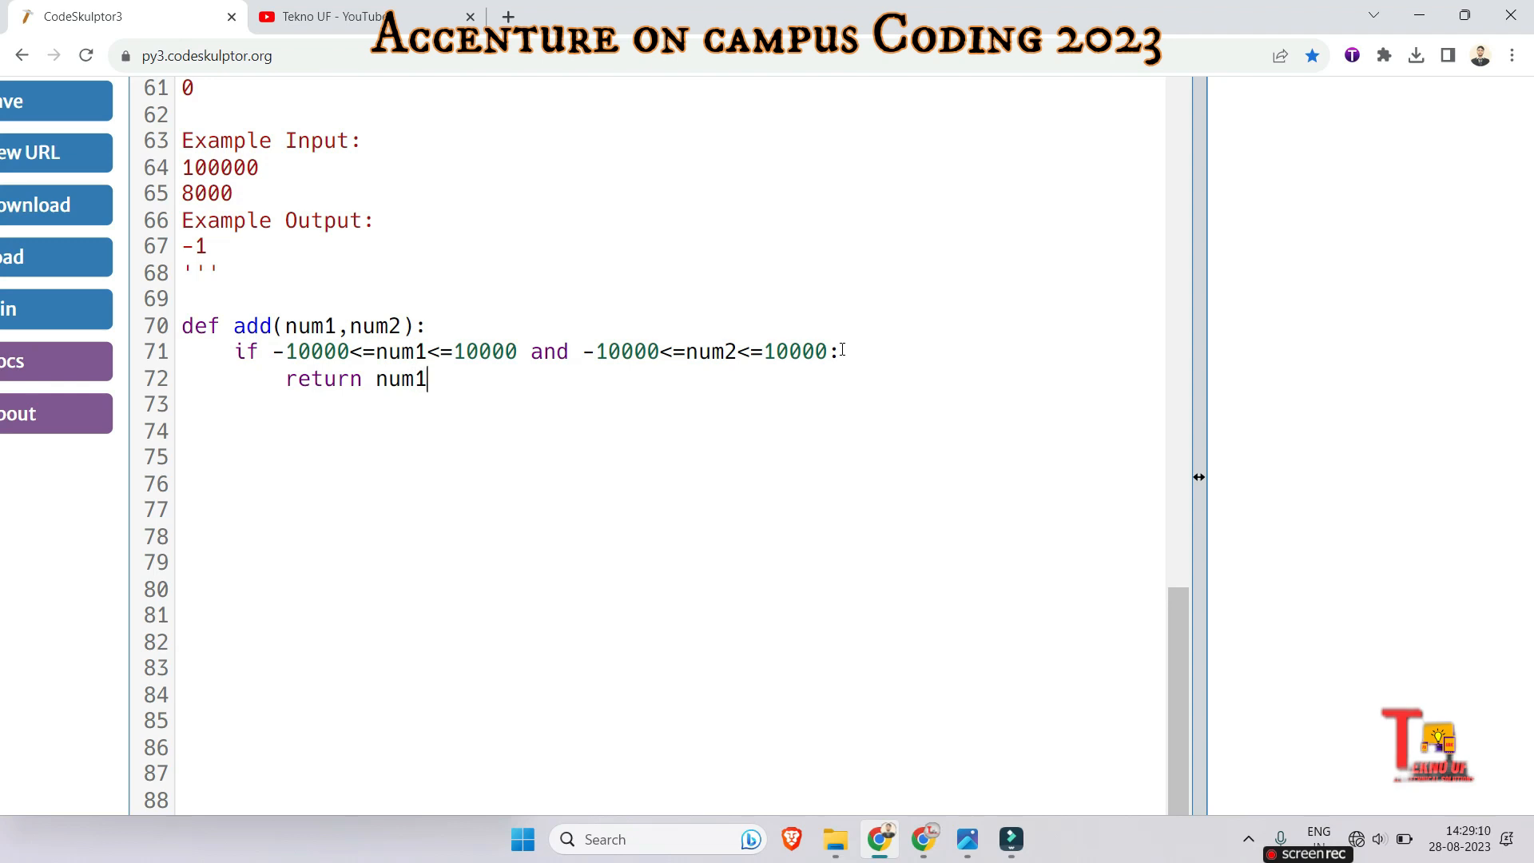
{"action": "key", "text": "Backspace"}
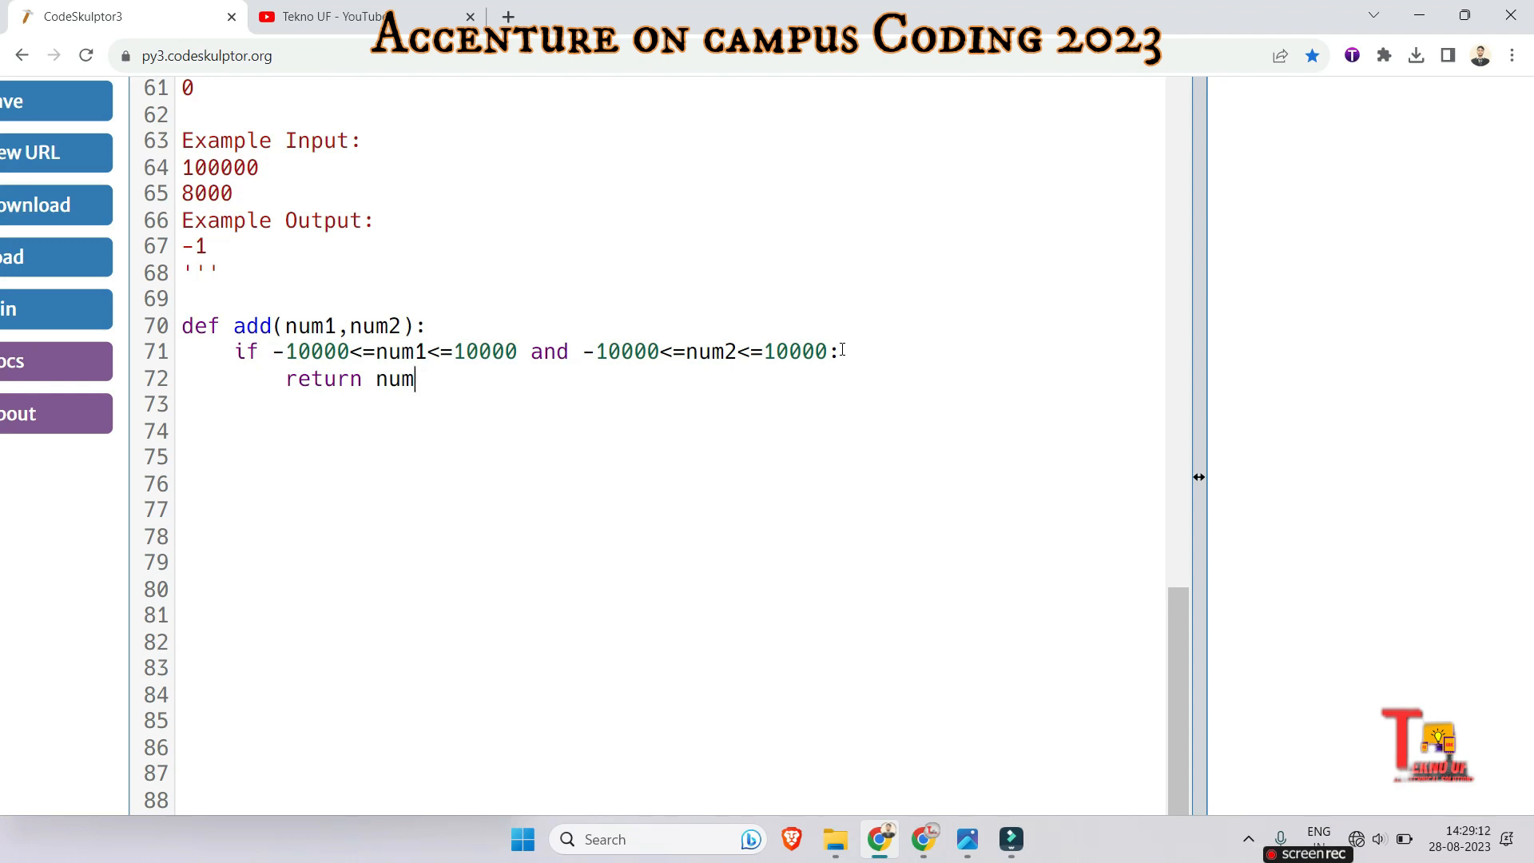
{"action": "type", "text": "1+nu"}
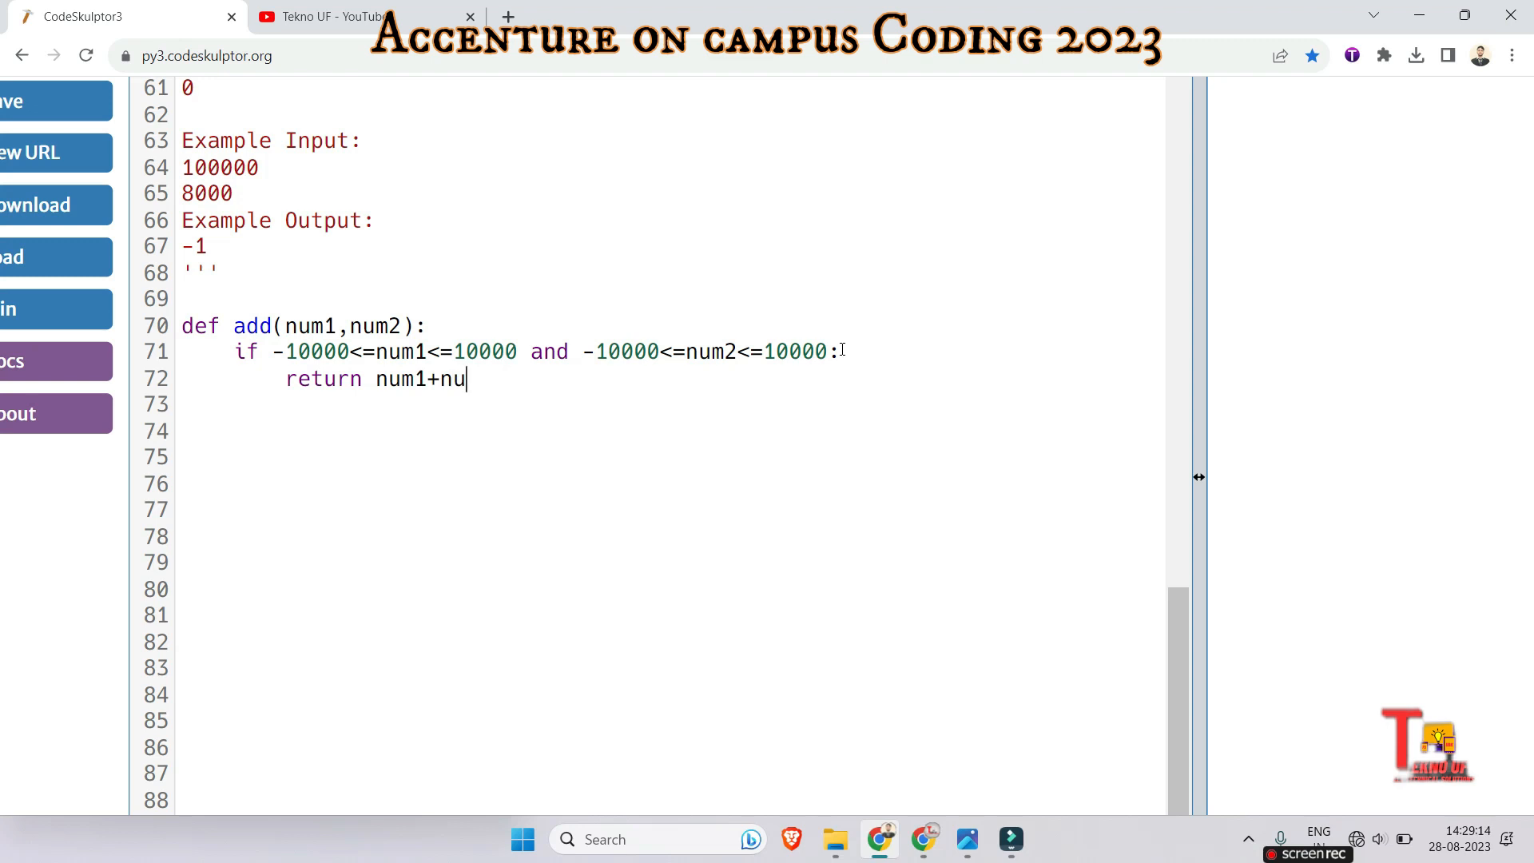
{"action": "type", "text": "m2"}
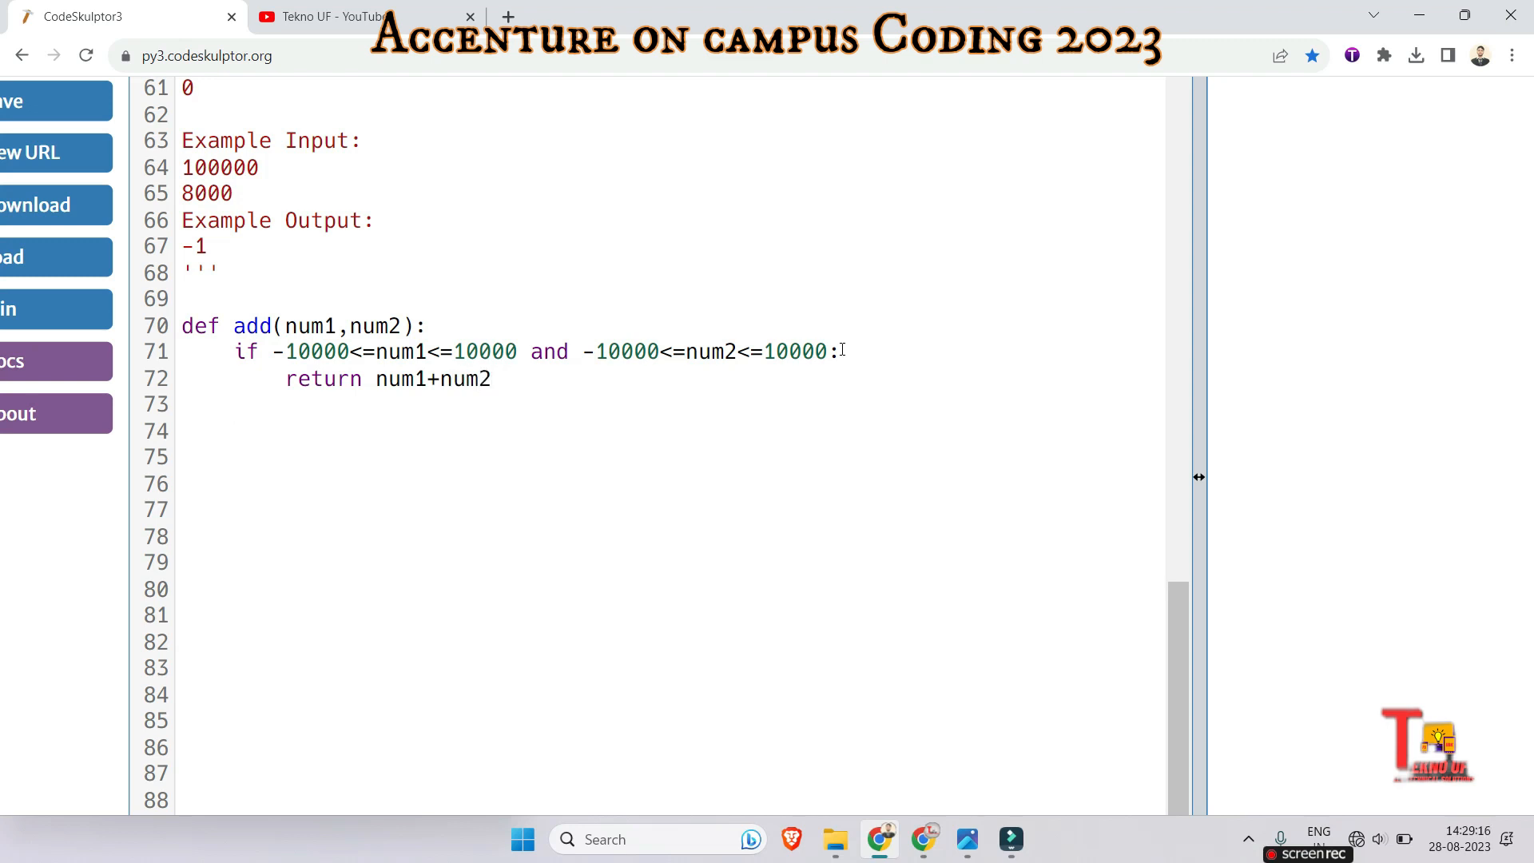
{"action": "type", "text": "else:"}
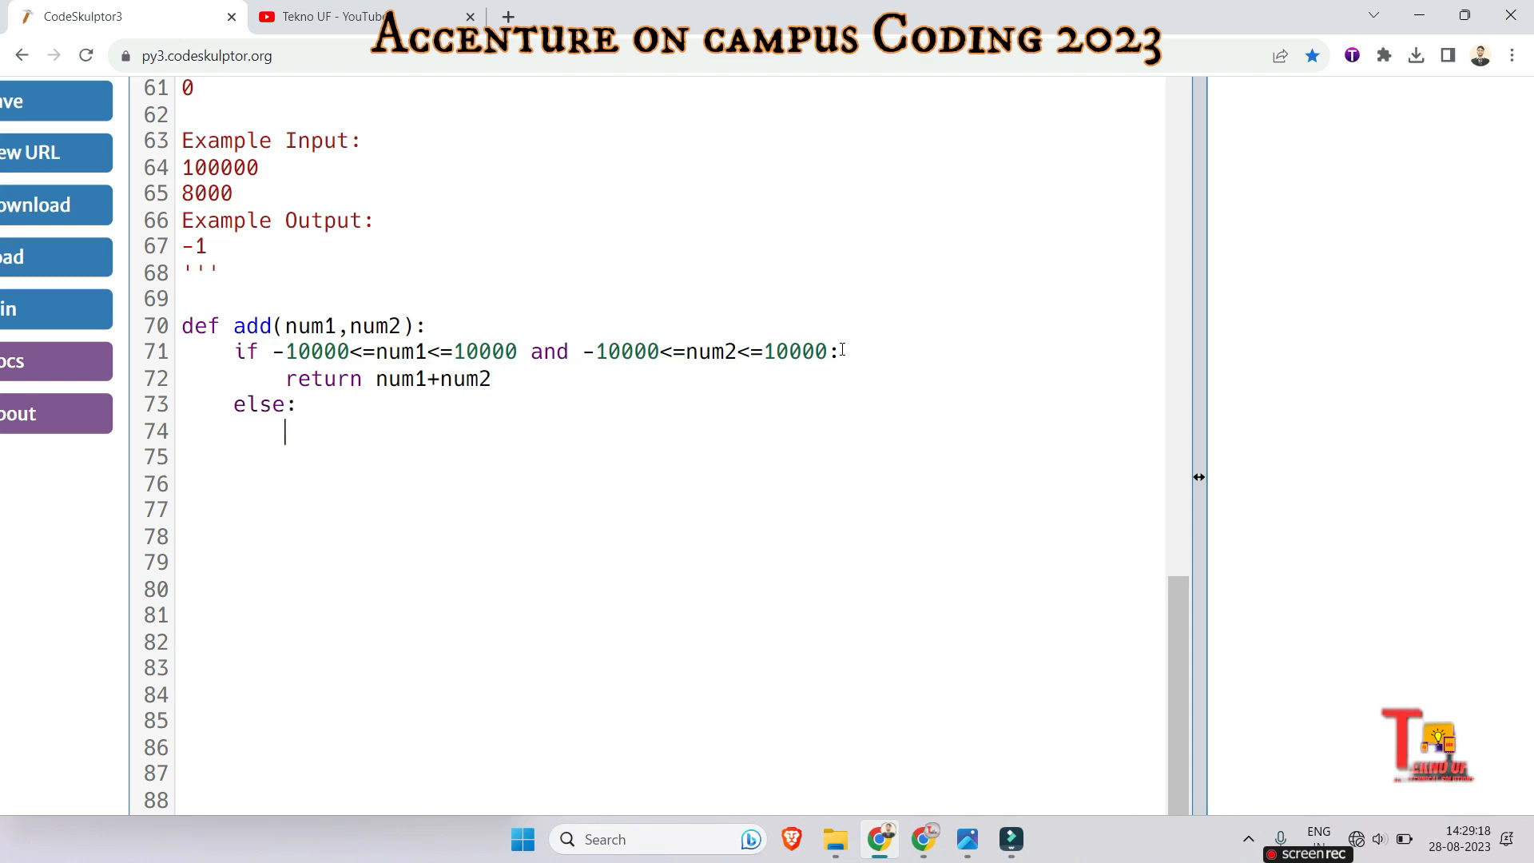
{"action": "type", "text": "return"}
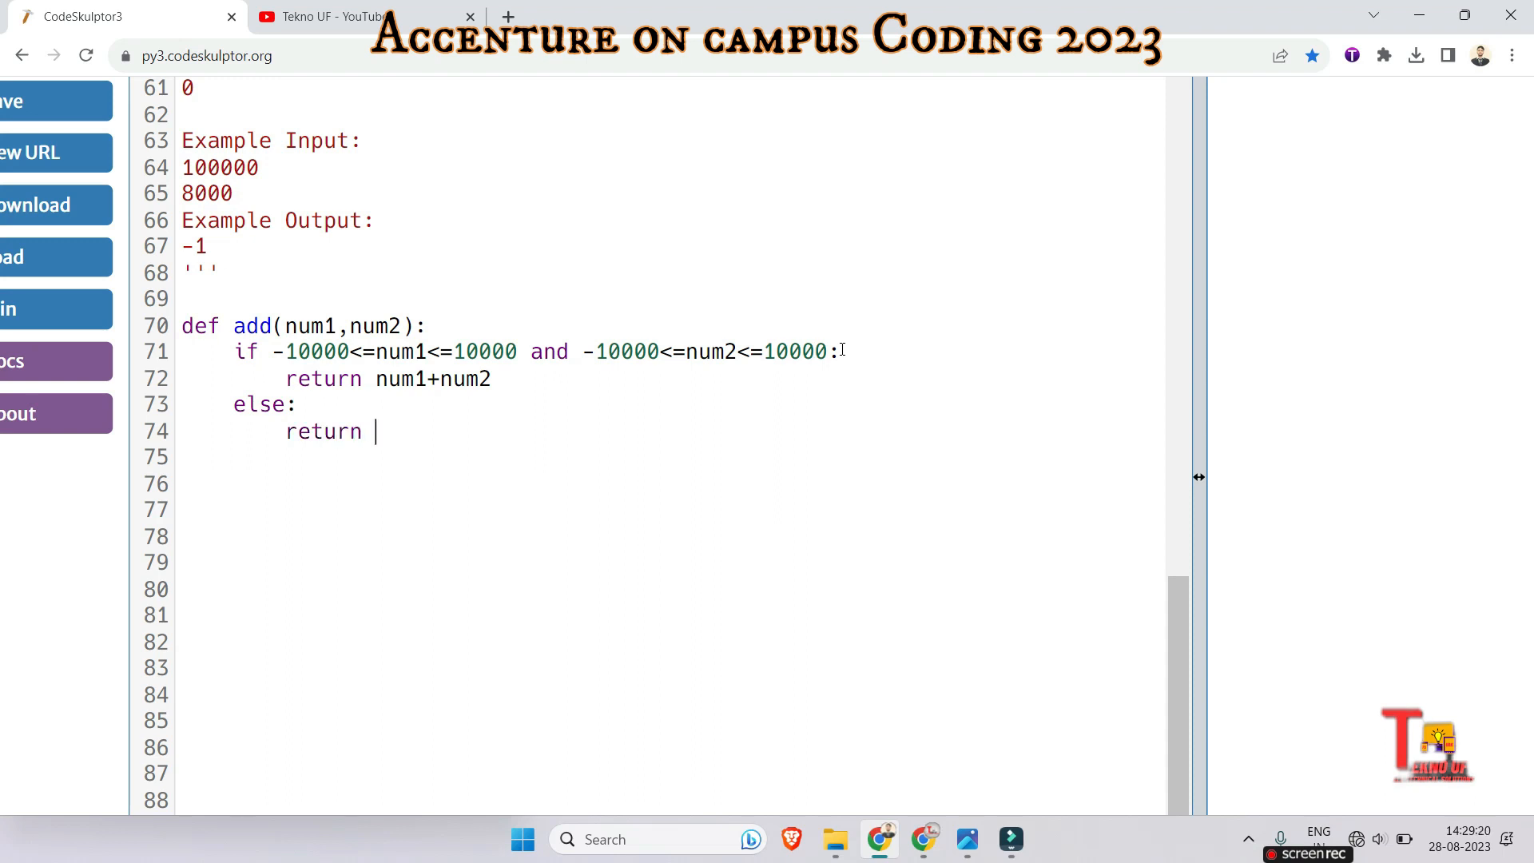
{"action": "type", "text": "-1"}
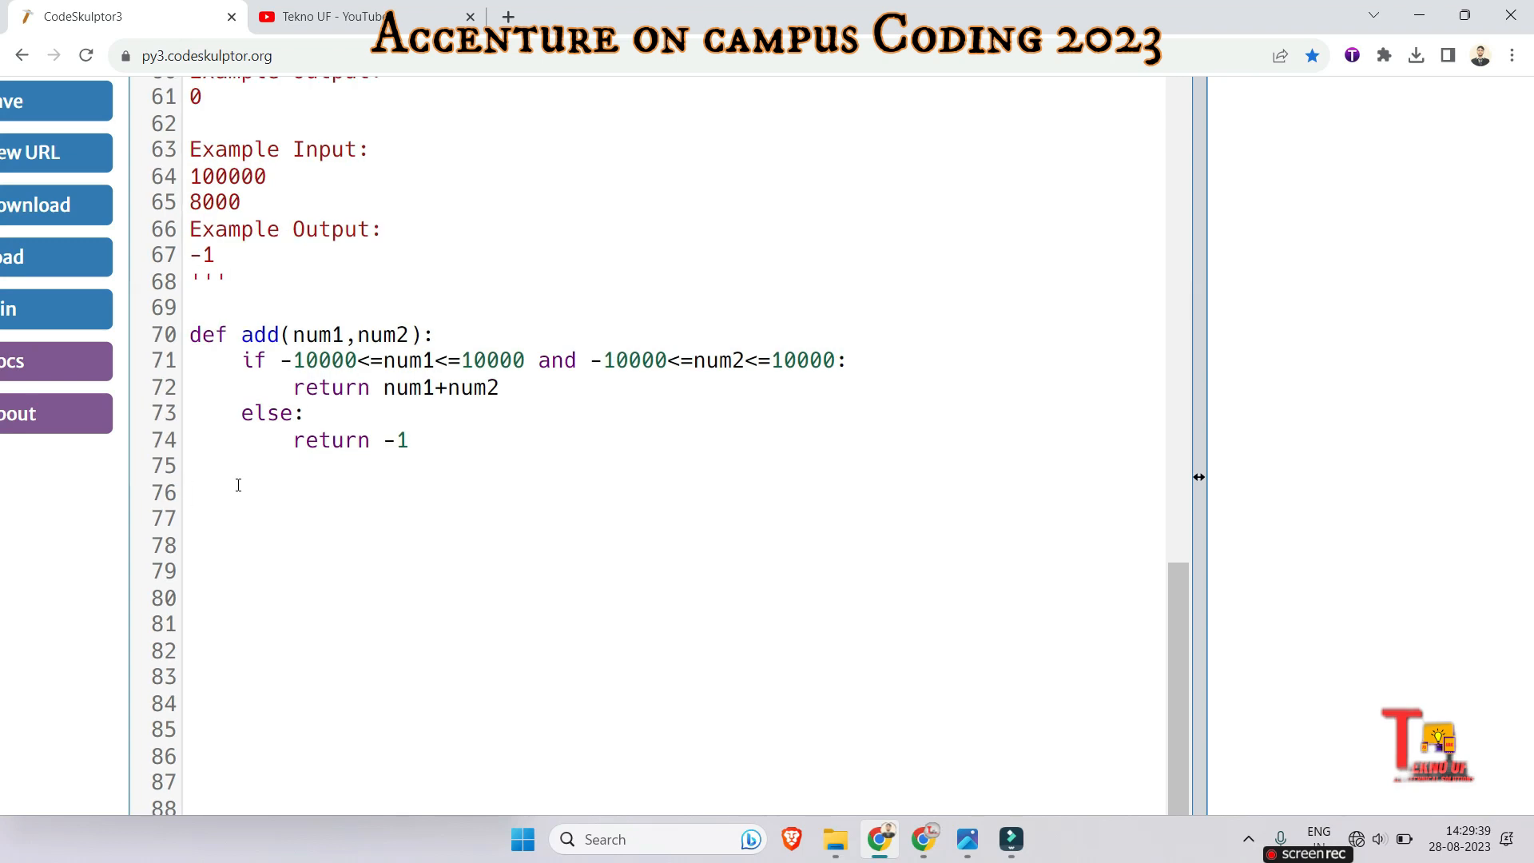
- Read n1 and n2 via int(input()) and print add(n1,n2)
{"action": "type", "text": "n1=int"}
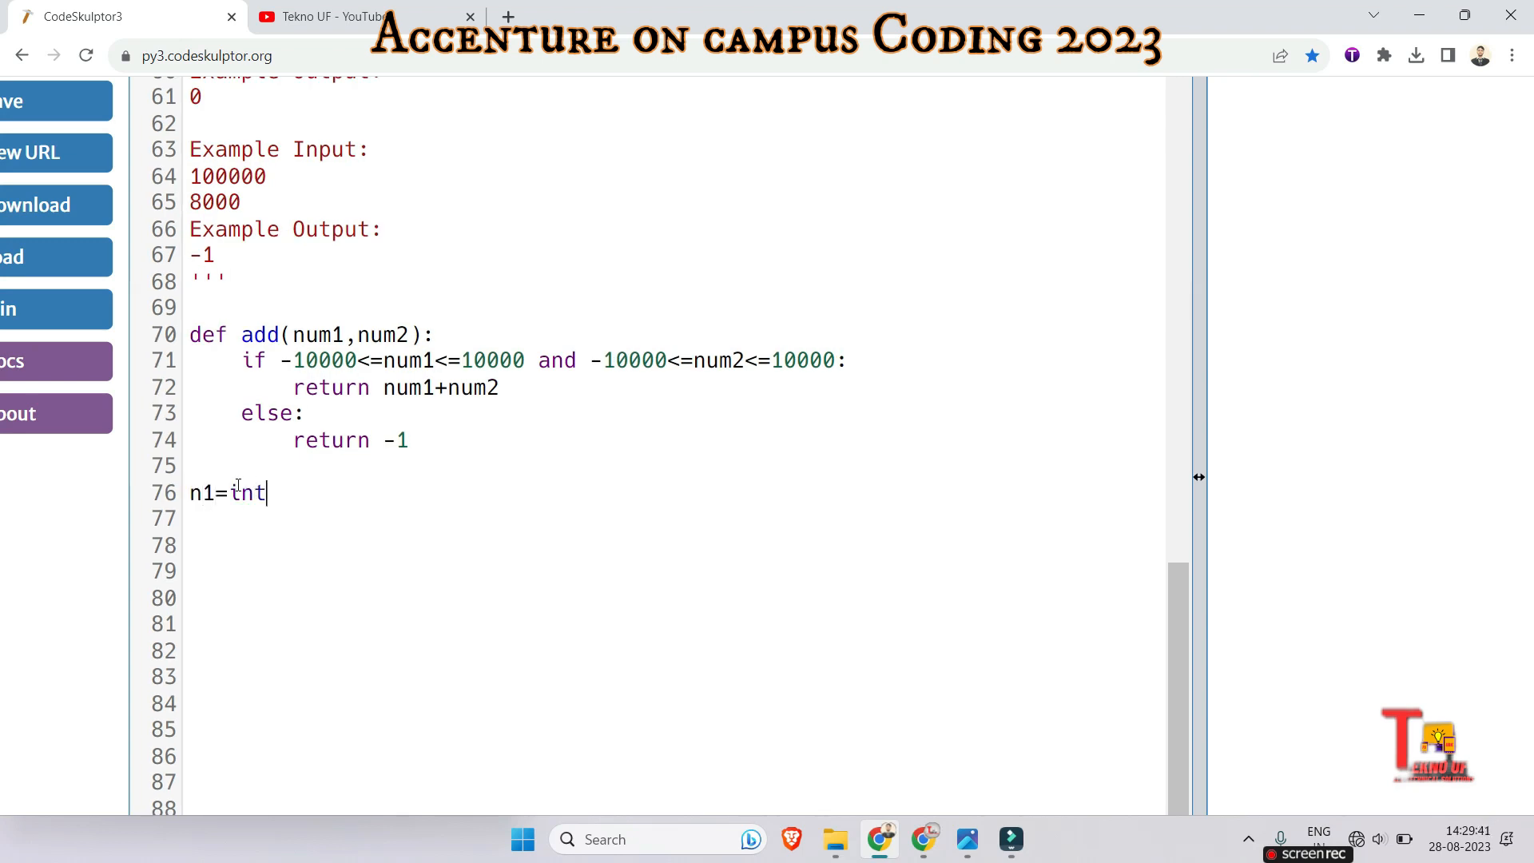
{"action": "type", "text": "(input"}
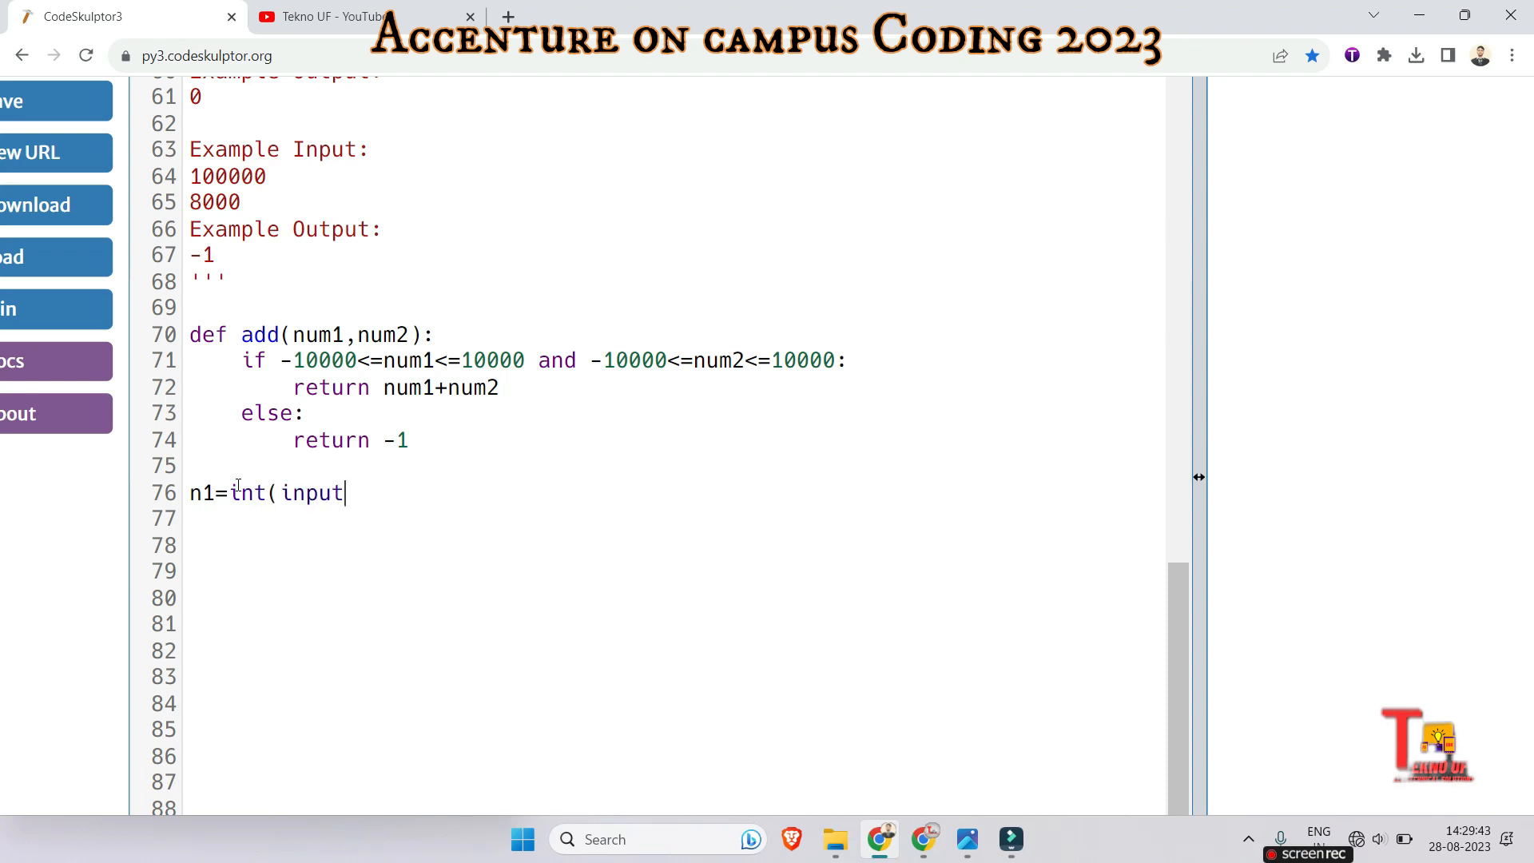
{"action": "type", "text": "())"}
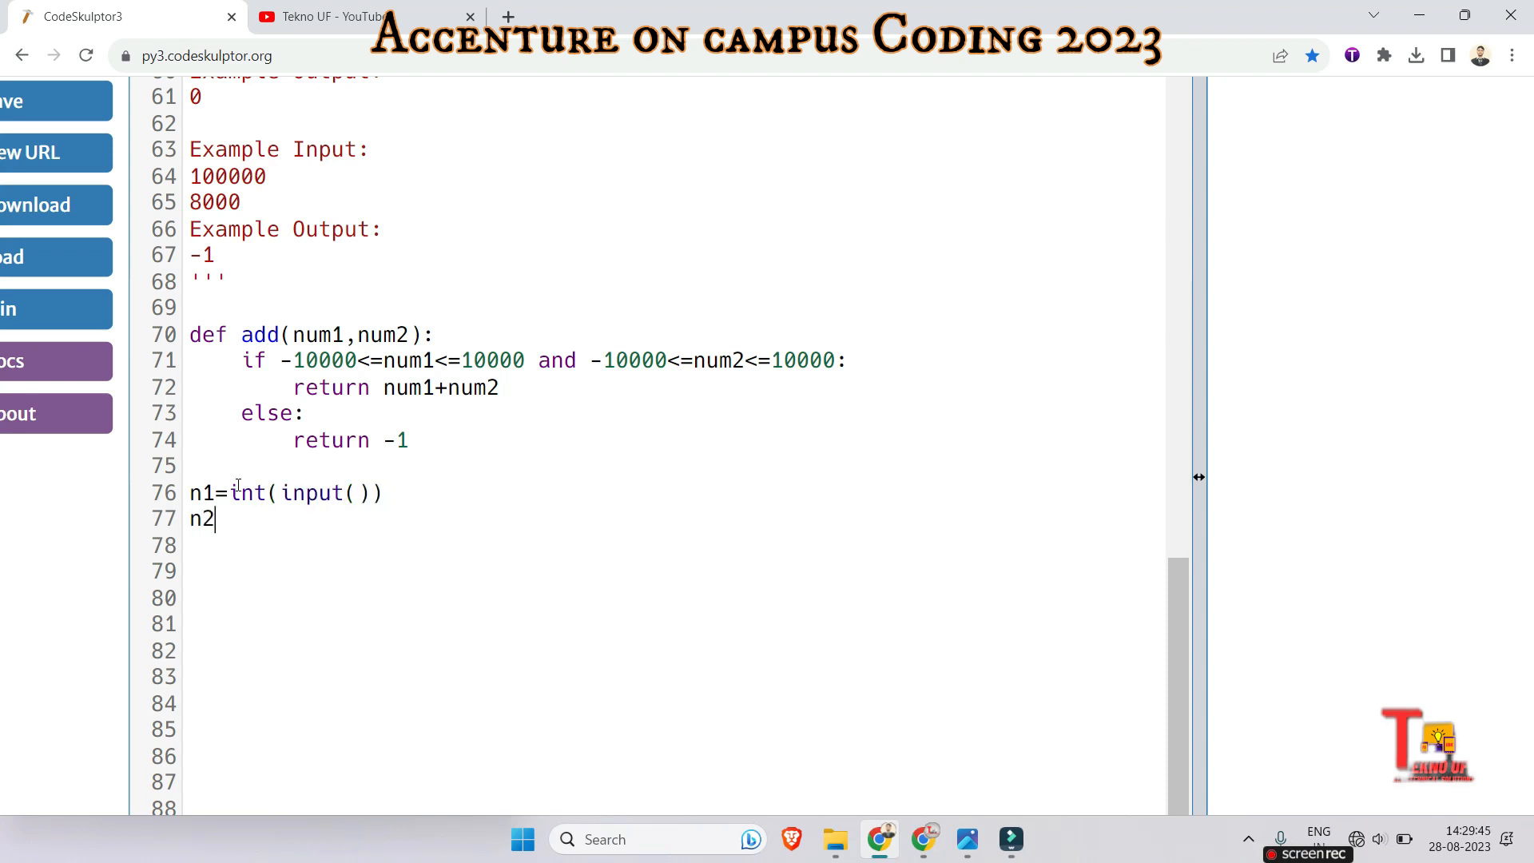
{"action": "type", "text": "=int("}
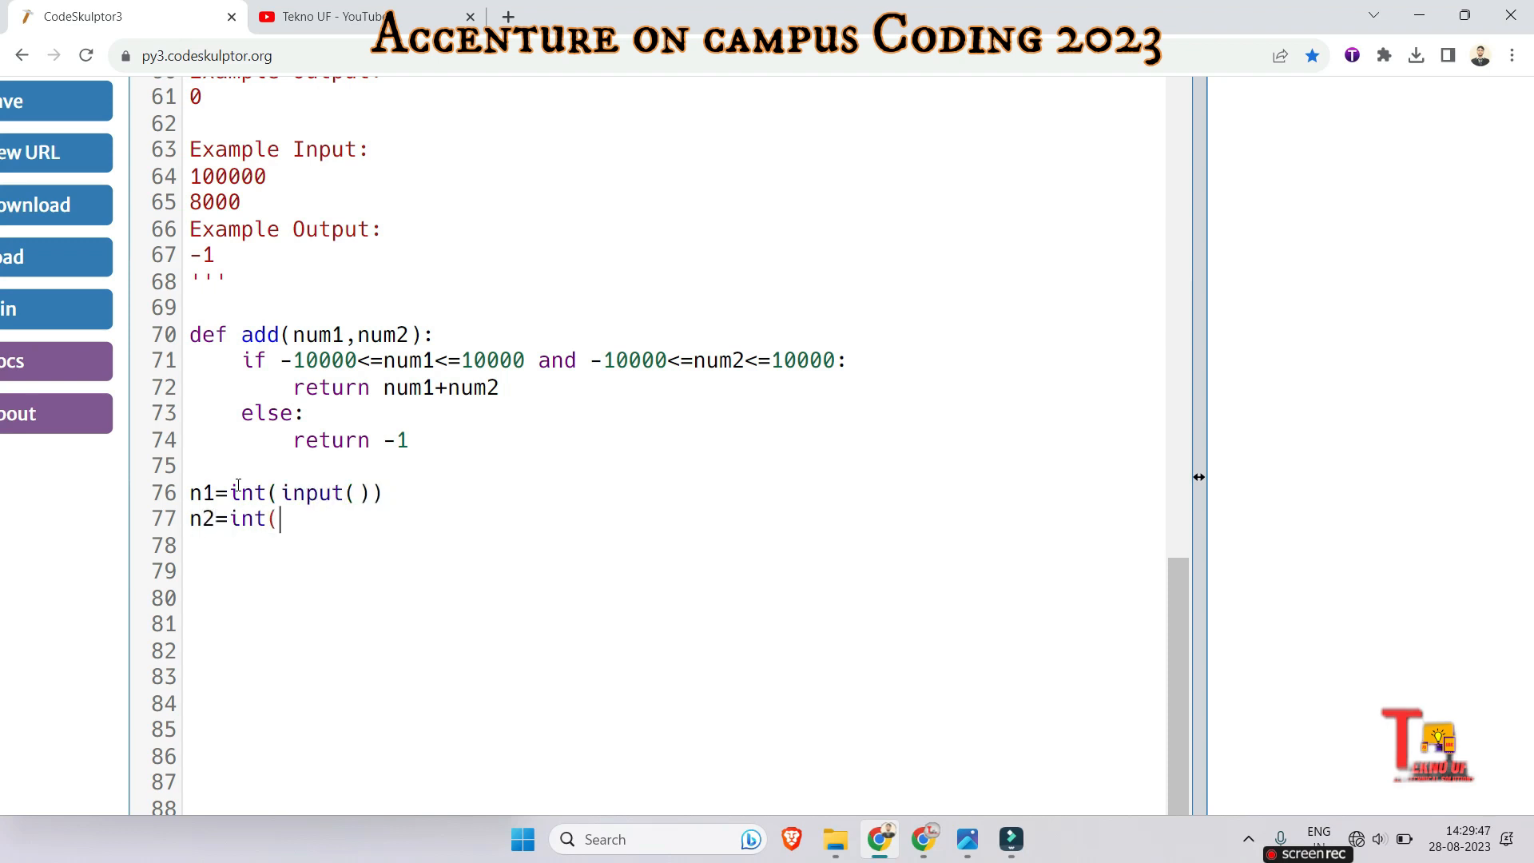
{"action": "type", "text": "input())"}
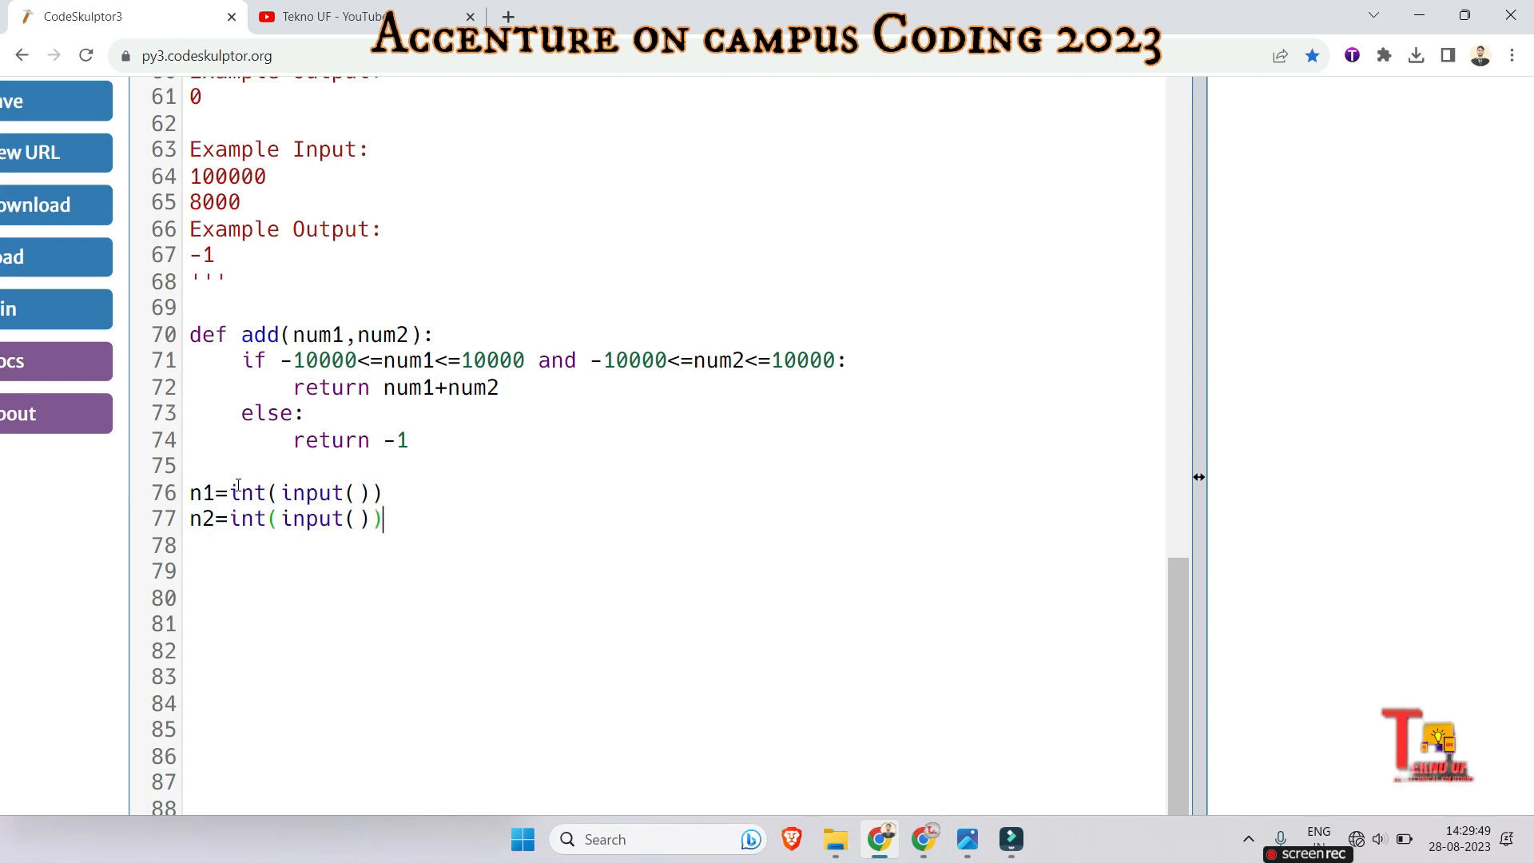
{"action": "type", "text": "print"}
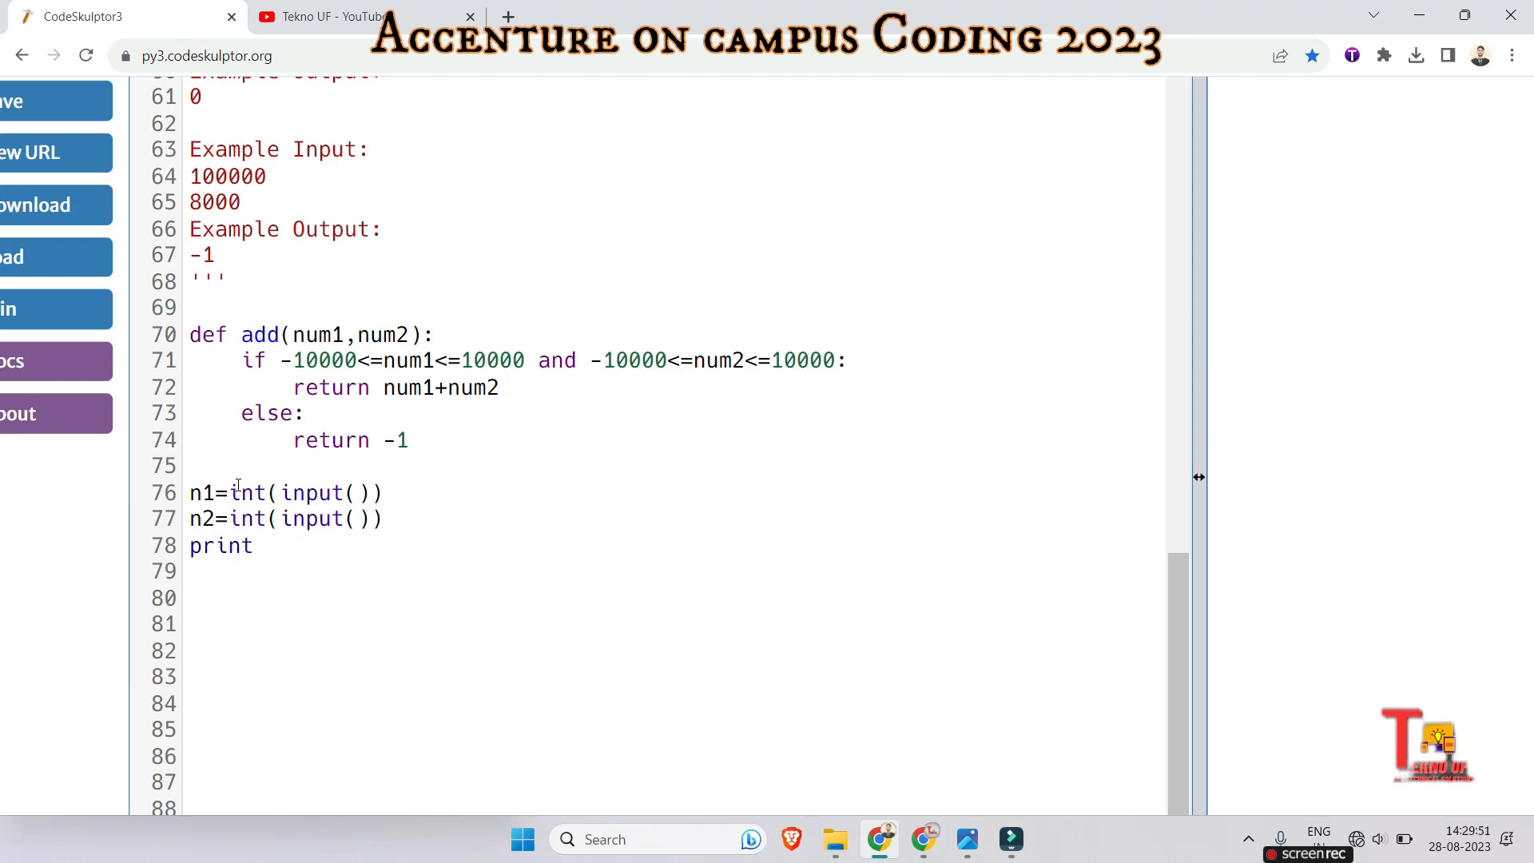
{"action": "type", "text": "(n1,n"}
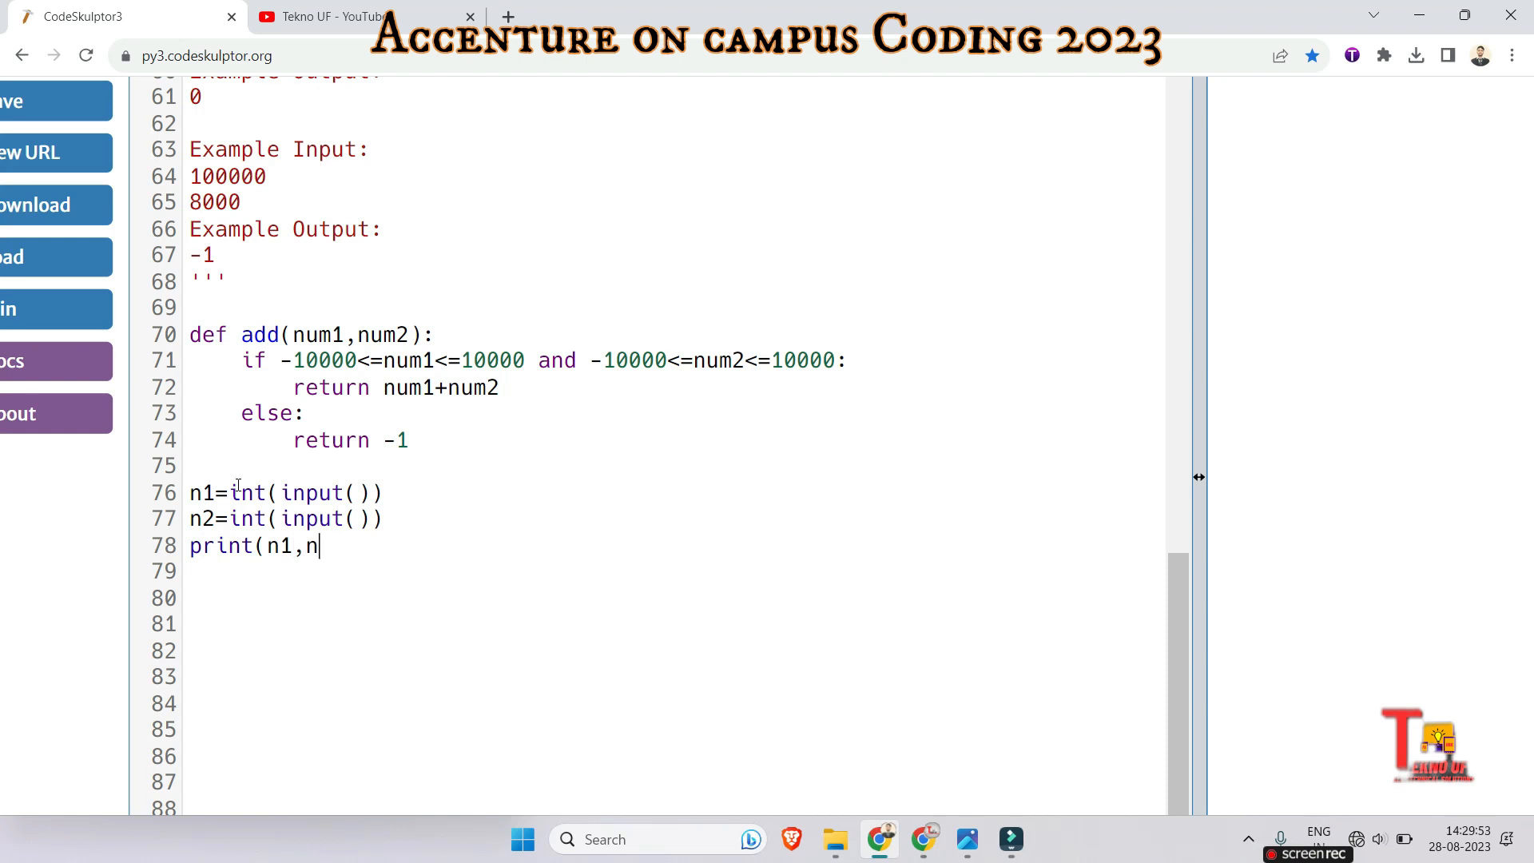
{"action": "type", "text": "2)"}
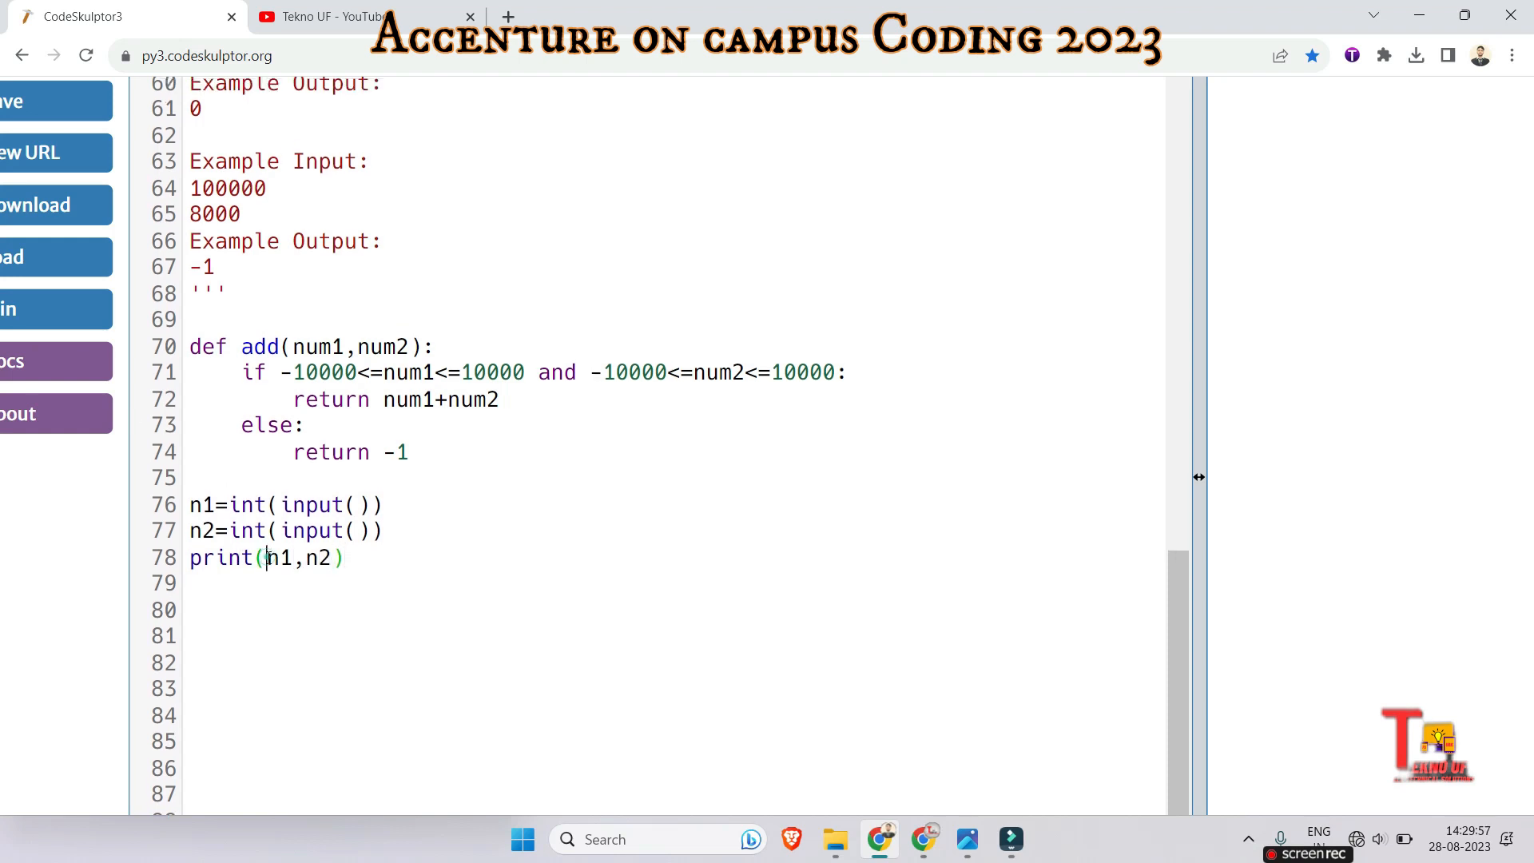
{"action": "type", "text": "add"}
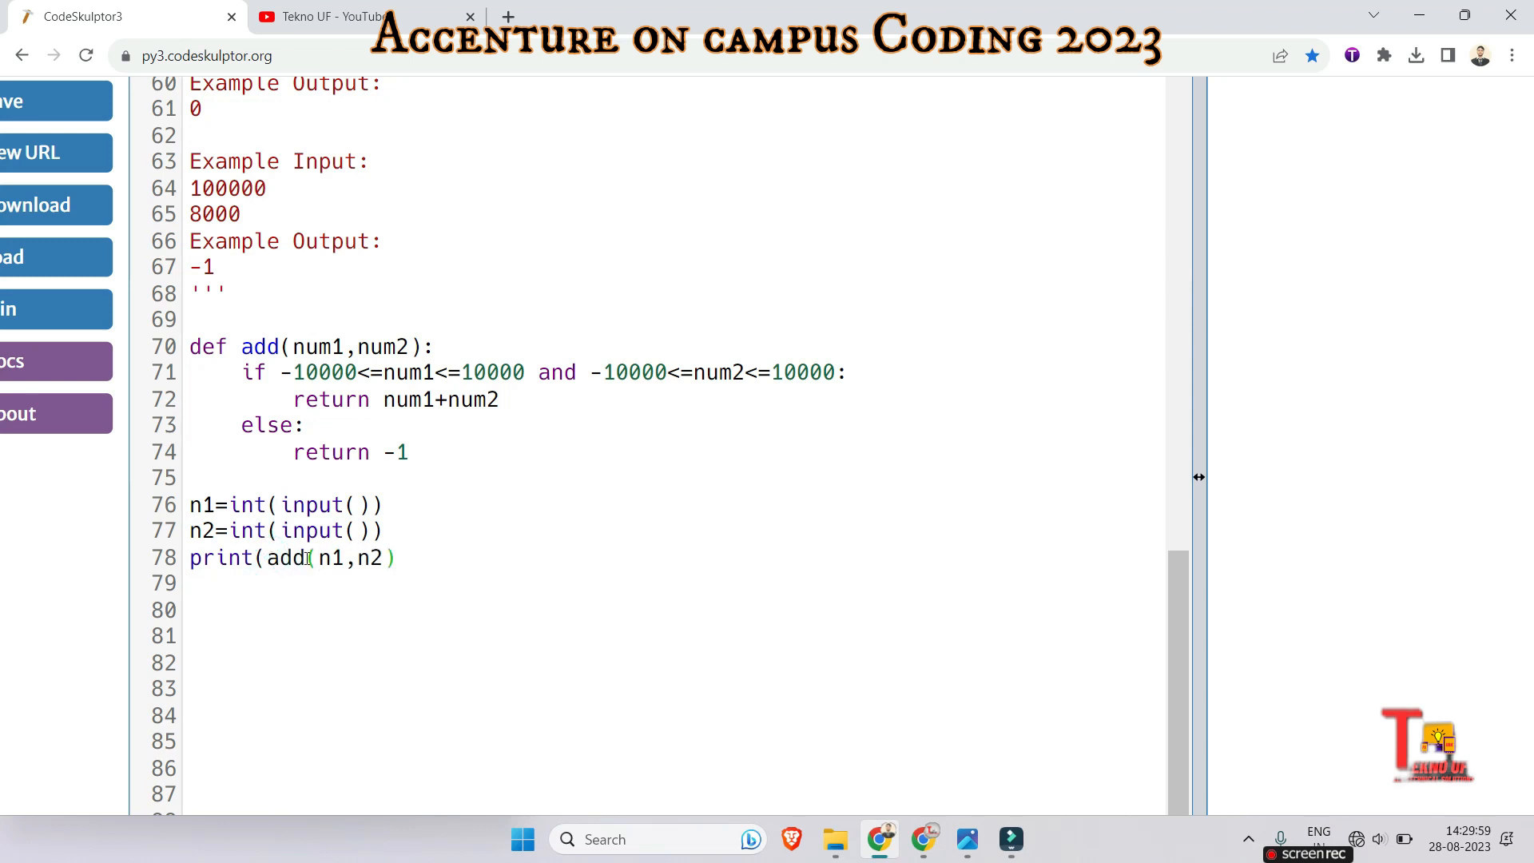
{"action": "type", "text": ")"}
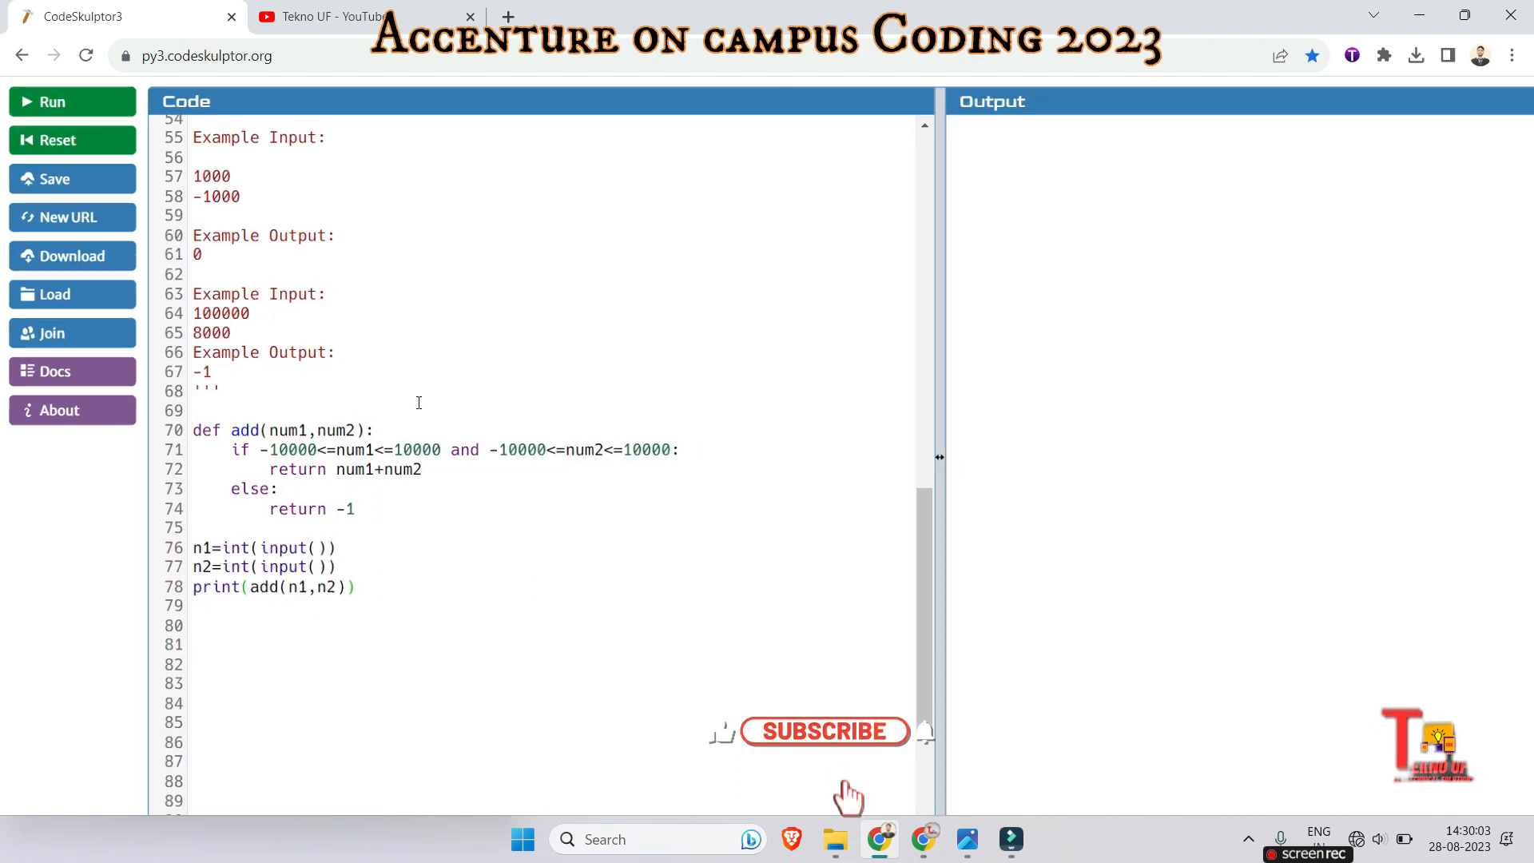
- Run the program and start entering the first test number in the input prompt
{"action": "left_click", "coordinate": [51, 101]}
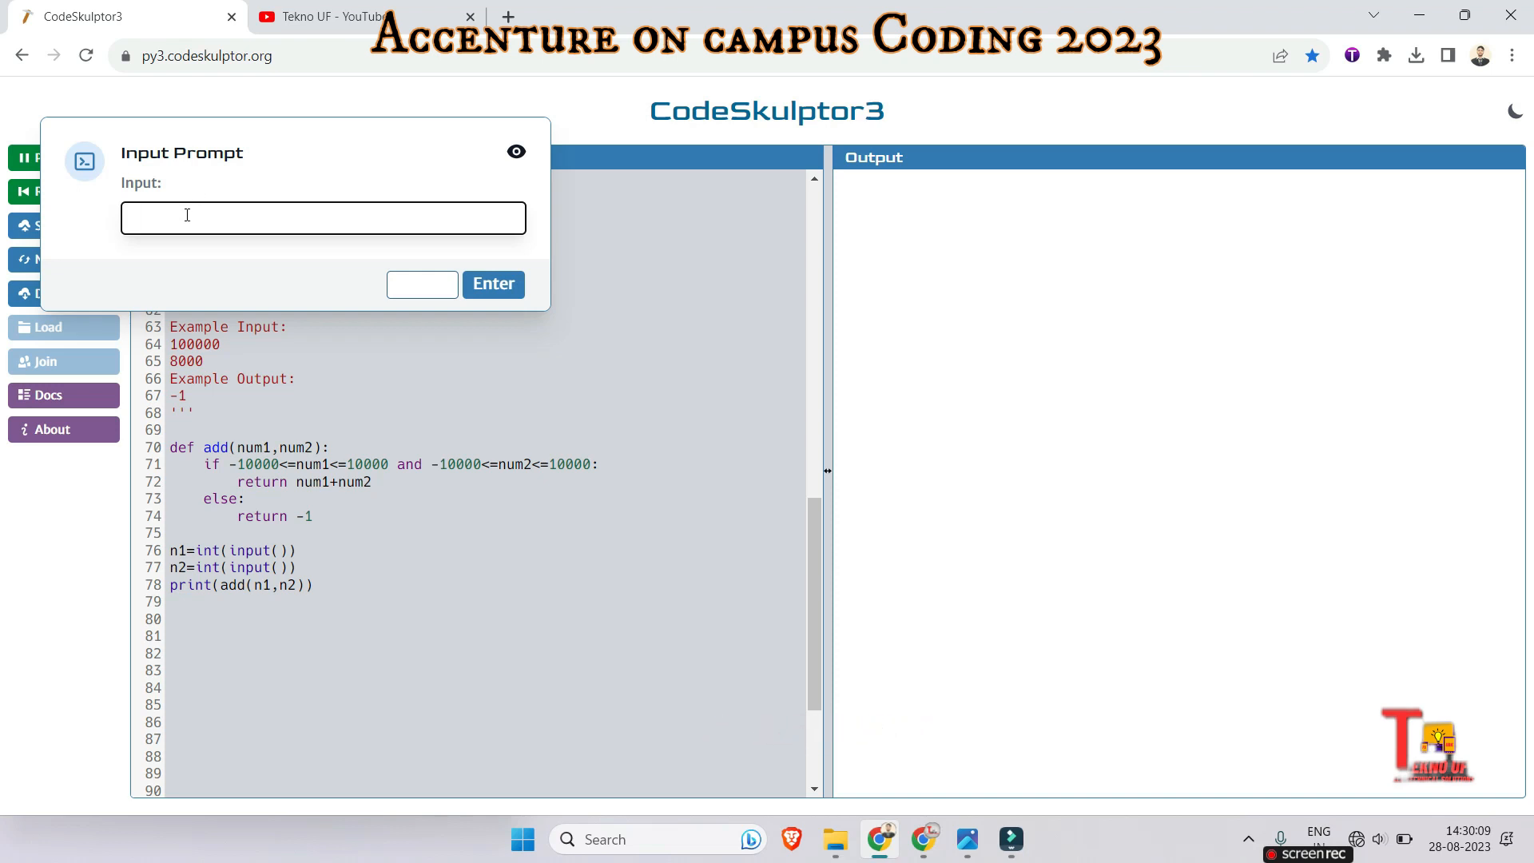
{"action": "left_click", "coordinate": [323, 217]}
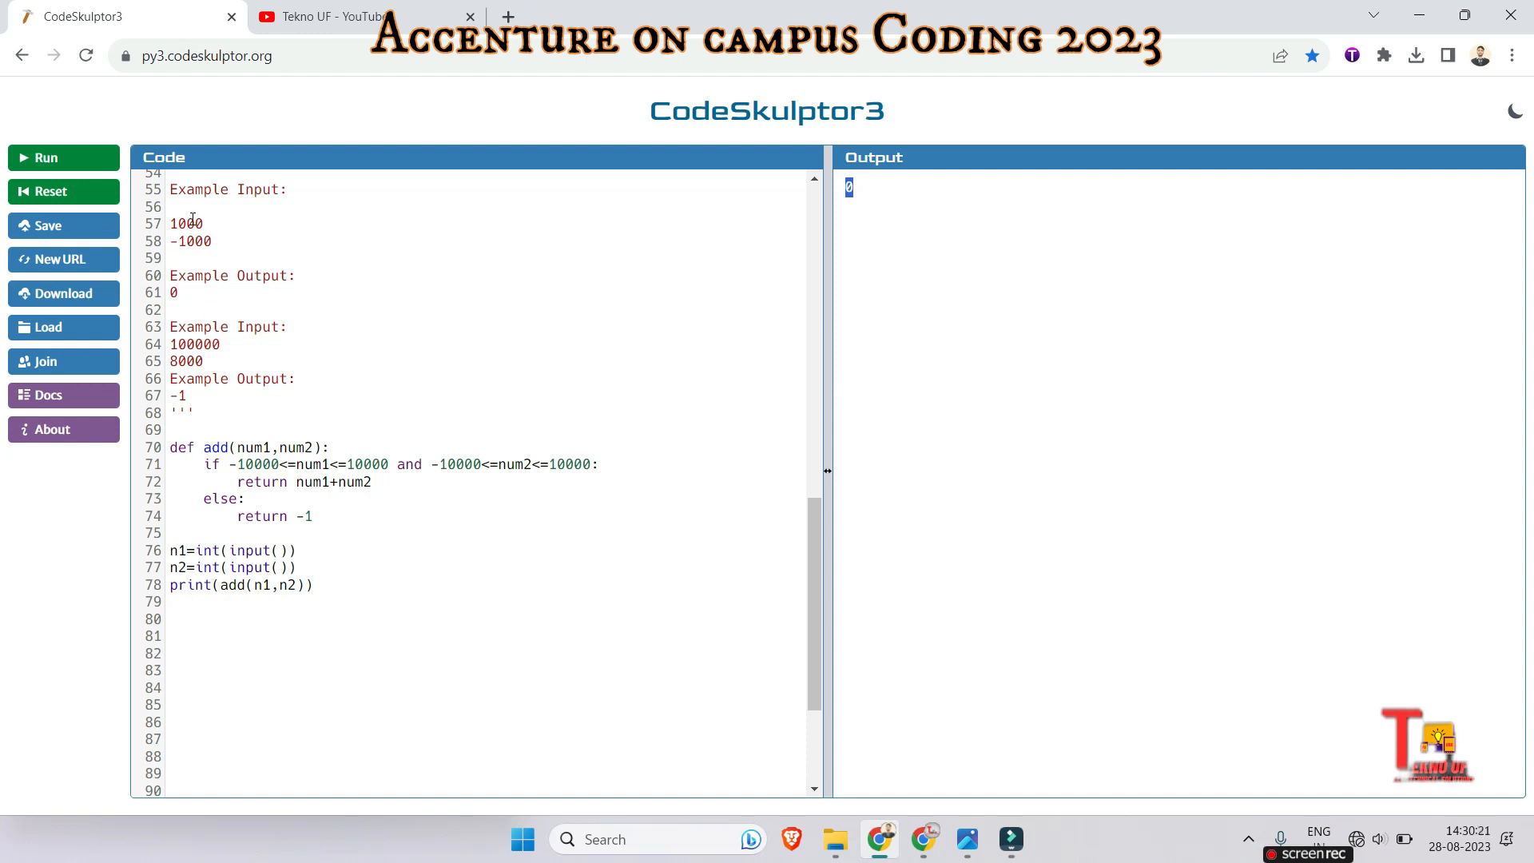
- Rerun the program, enter 10008 as a test value, and submit it
{"action": "left_click", "coordinate": [44, 158]}
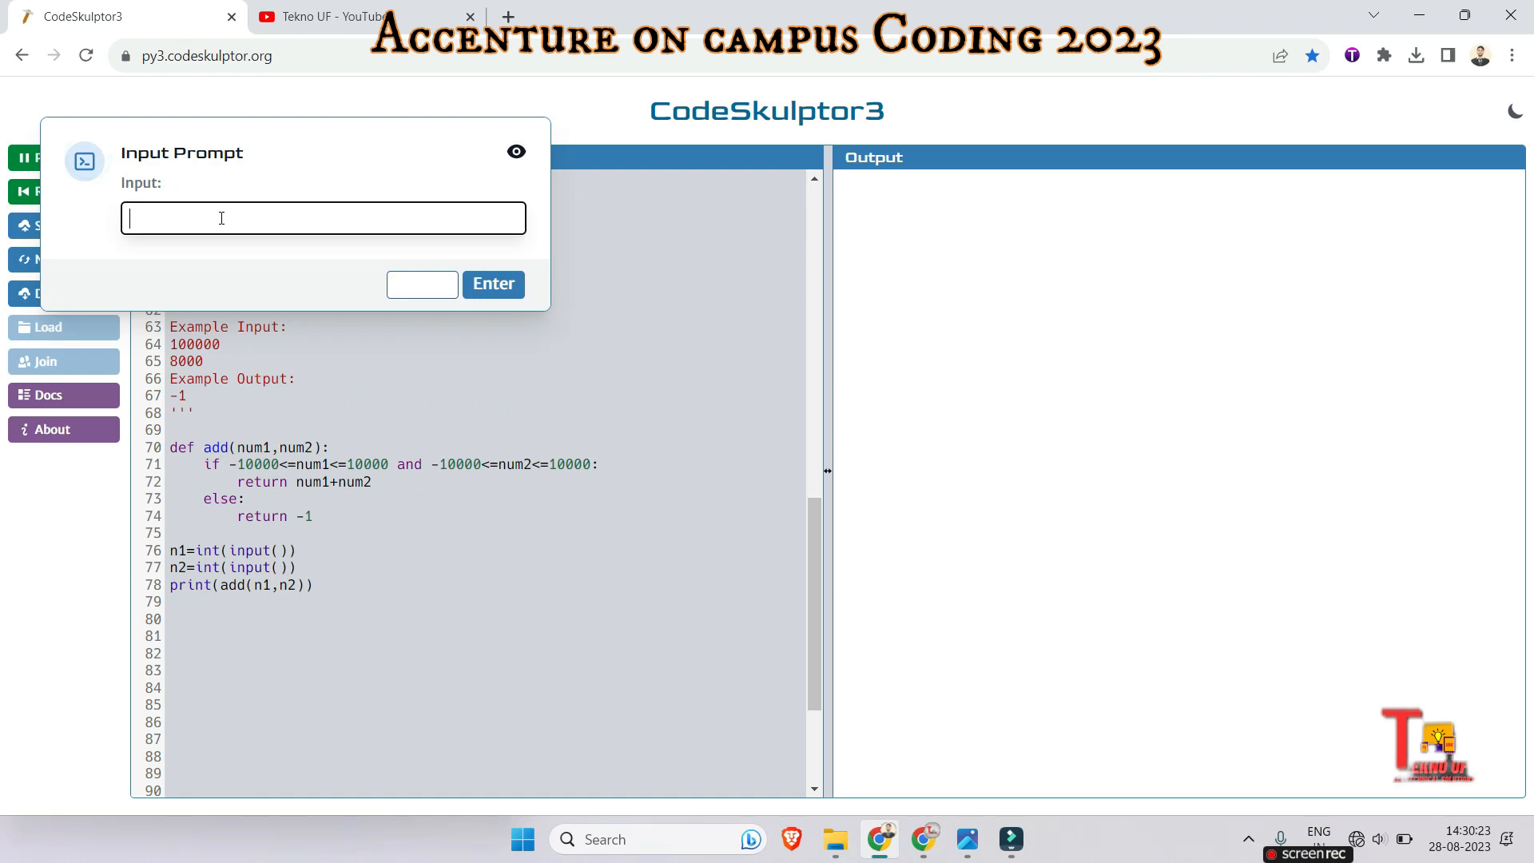
{"action": "type", "text": "1000"}
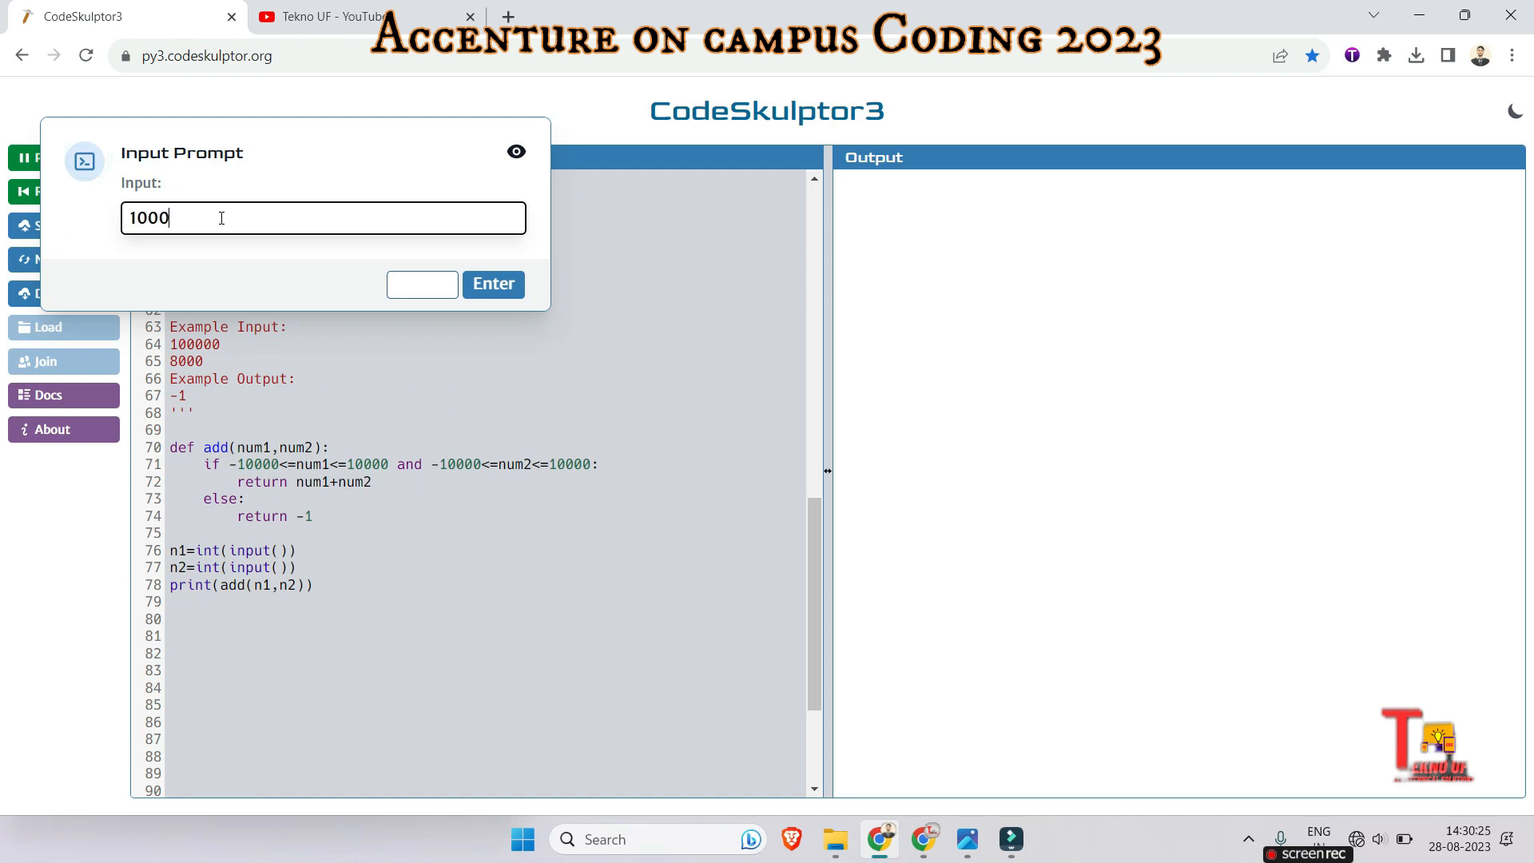
{"action": "type", "text": "8"}
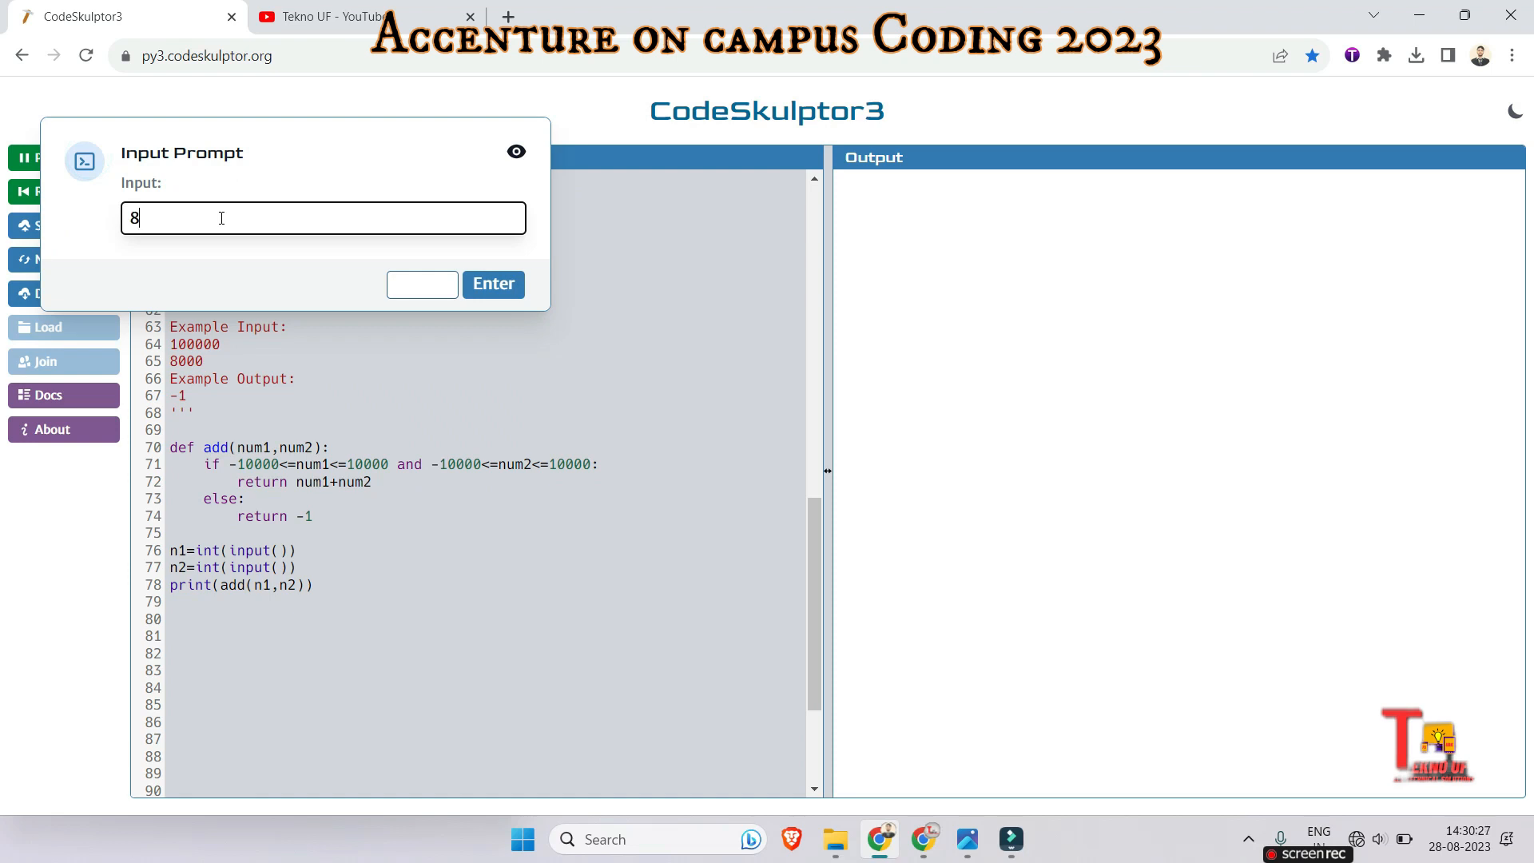
{"action": "left_click", "coordinate": [494, 284]}
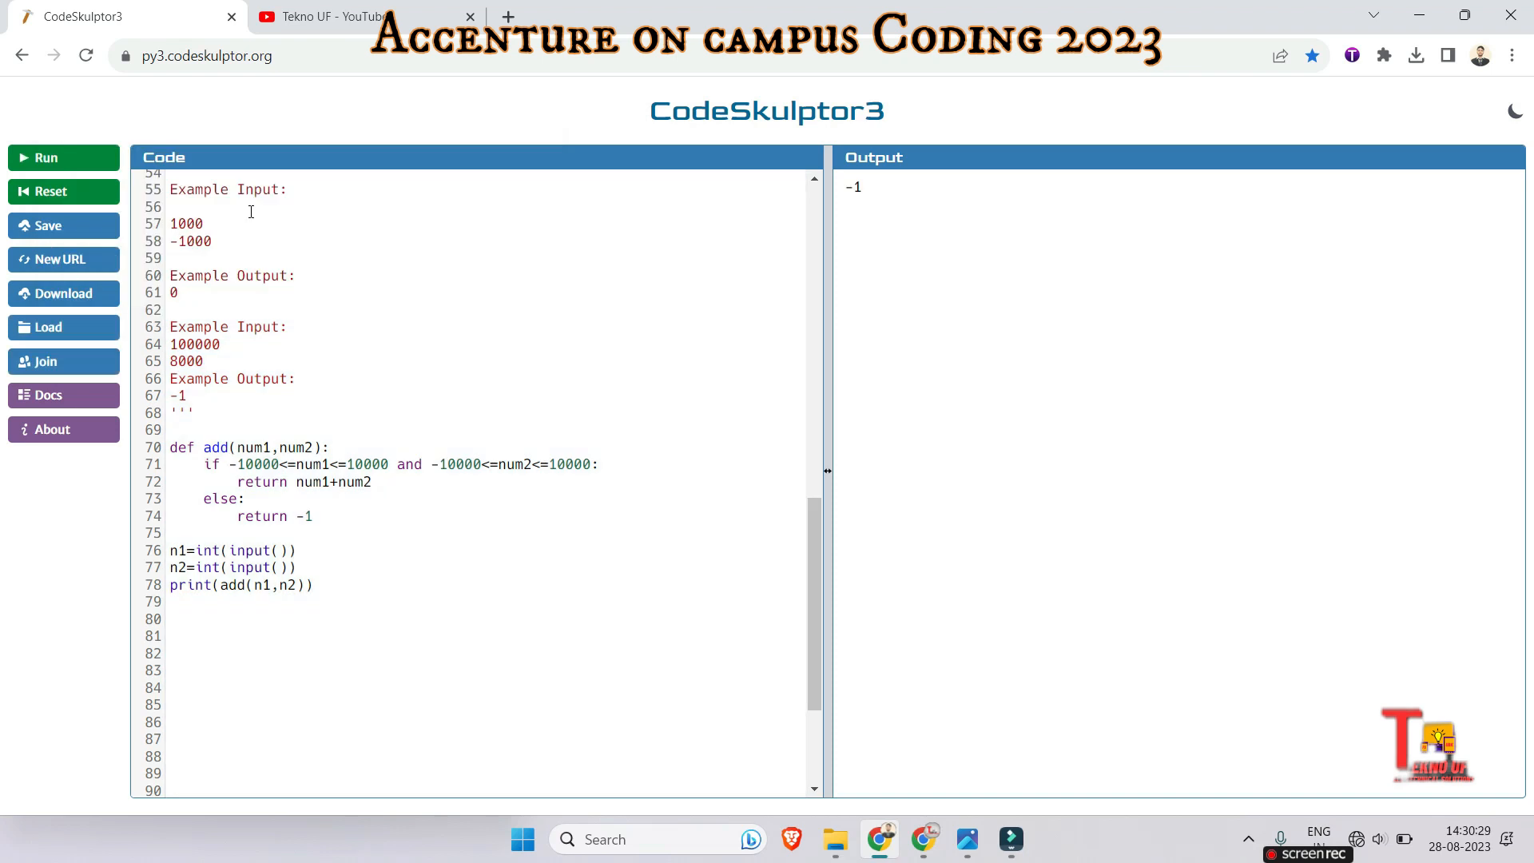
{"action": "scroll", "scroll_direction": "down", "scroll_amount": 3}
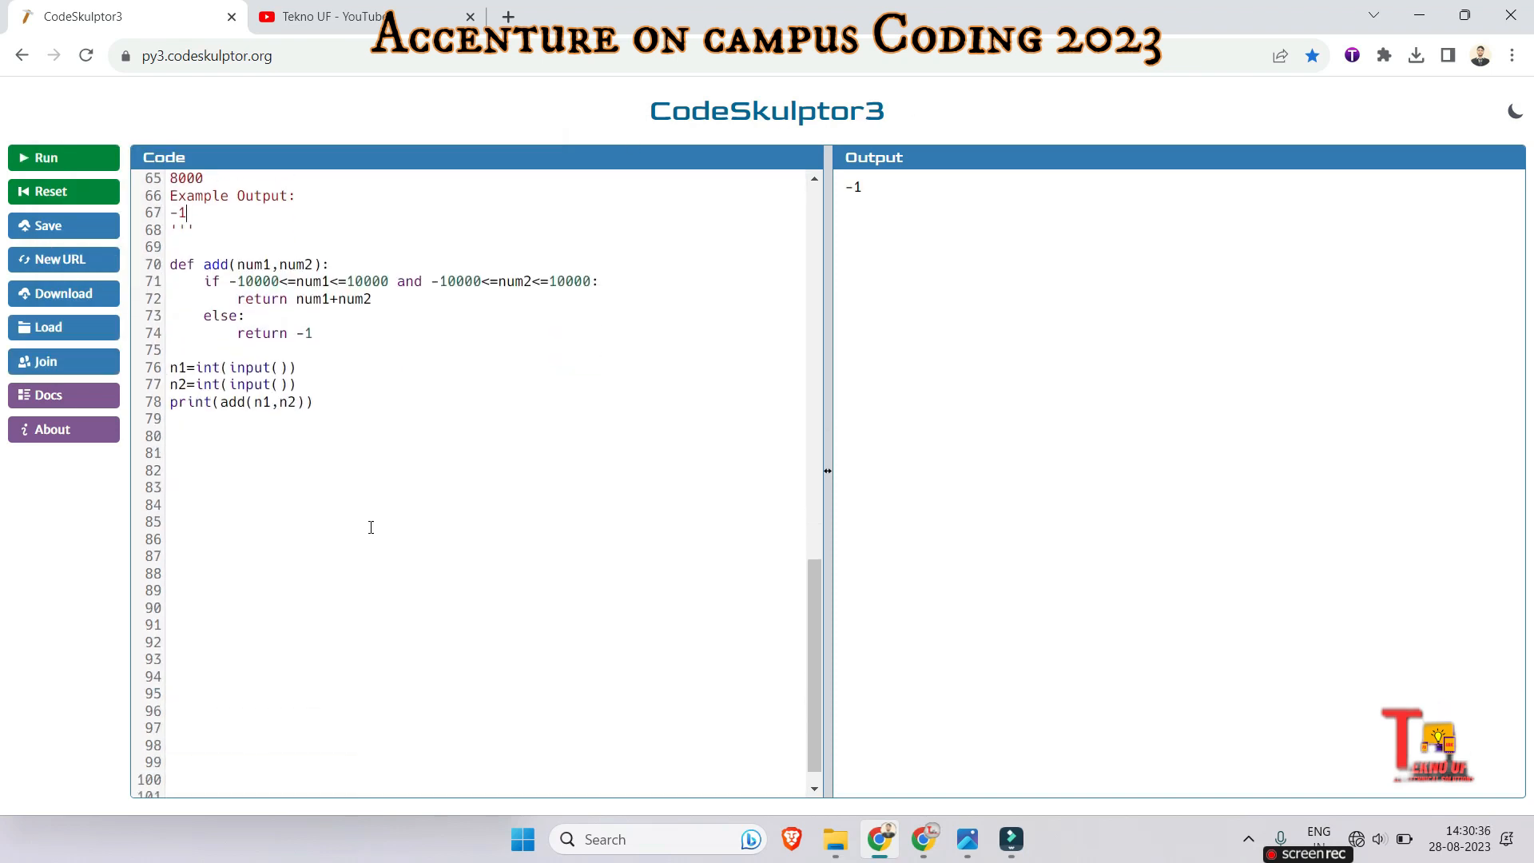
{"action": "scroll", "scroll_direction": "down", "scroll_amount": 3}
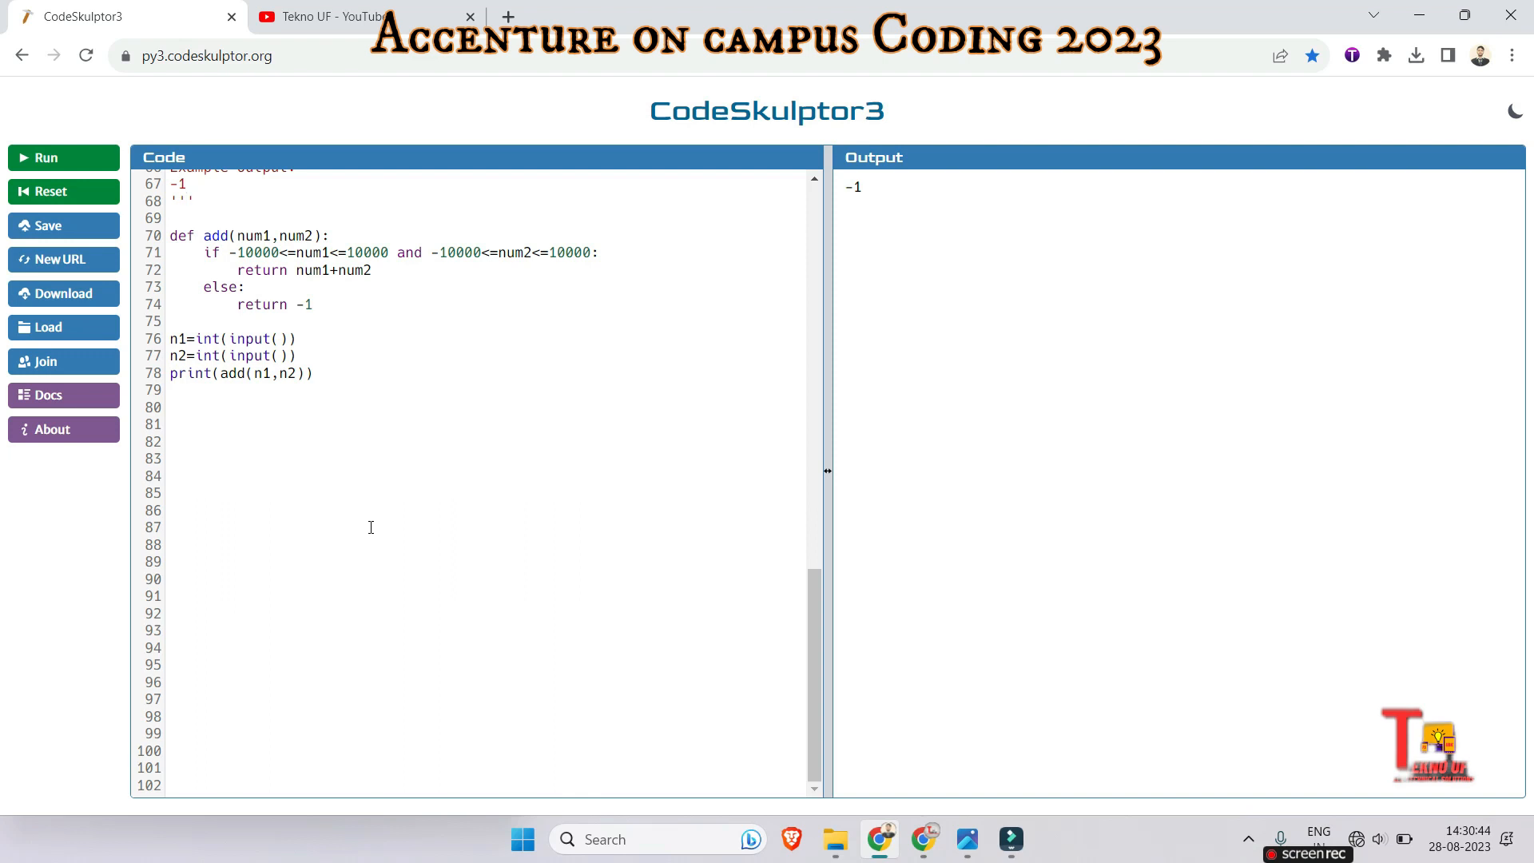
{"action": "left_click", "coordinate": [187, 183]}
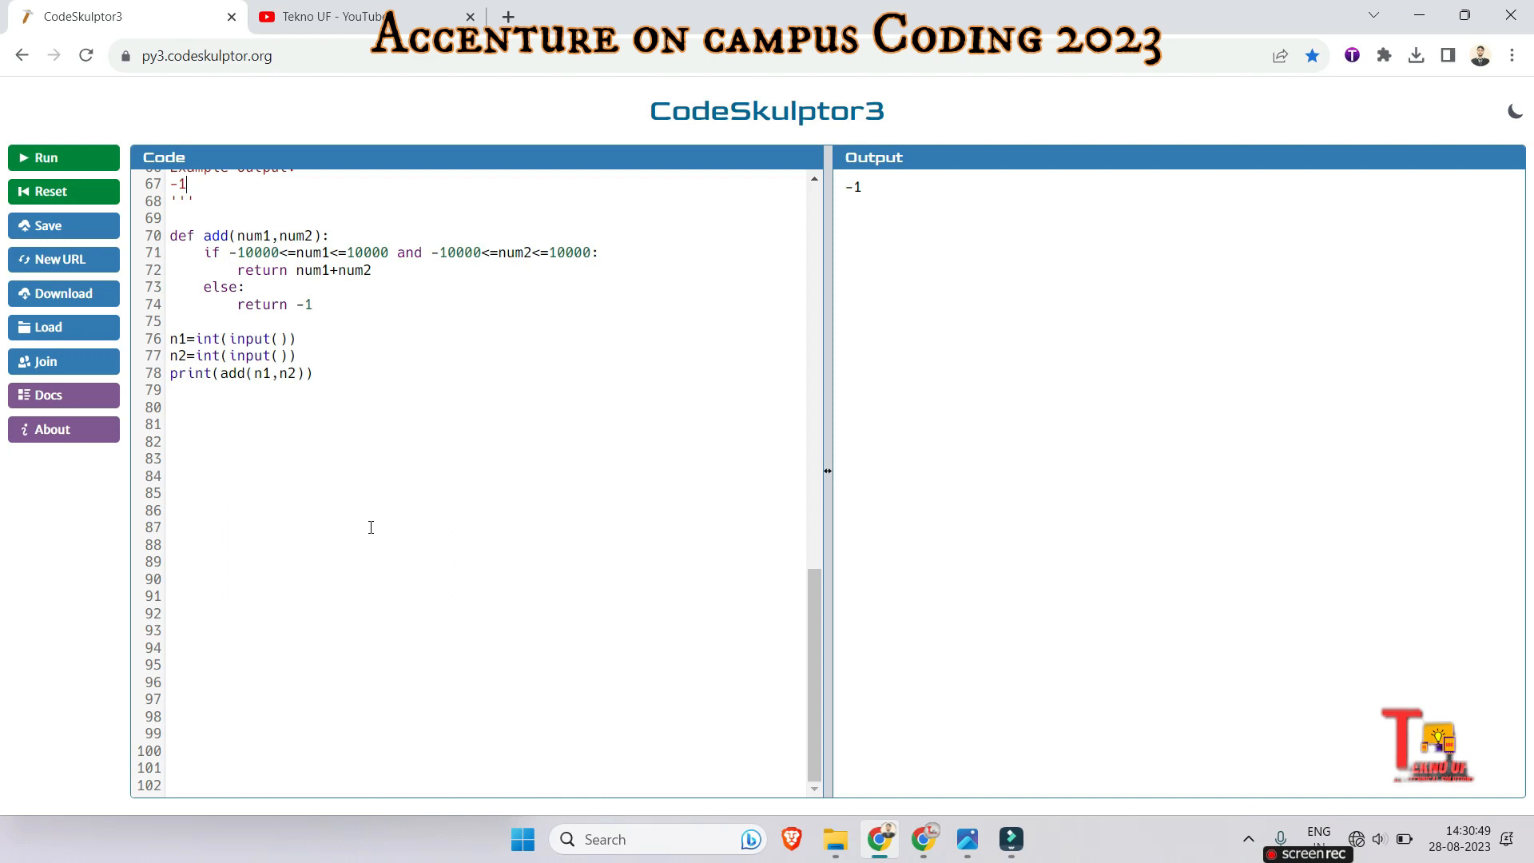